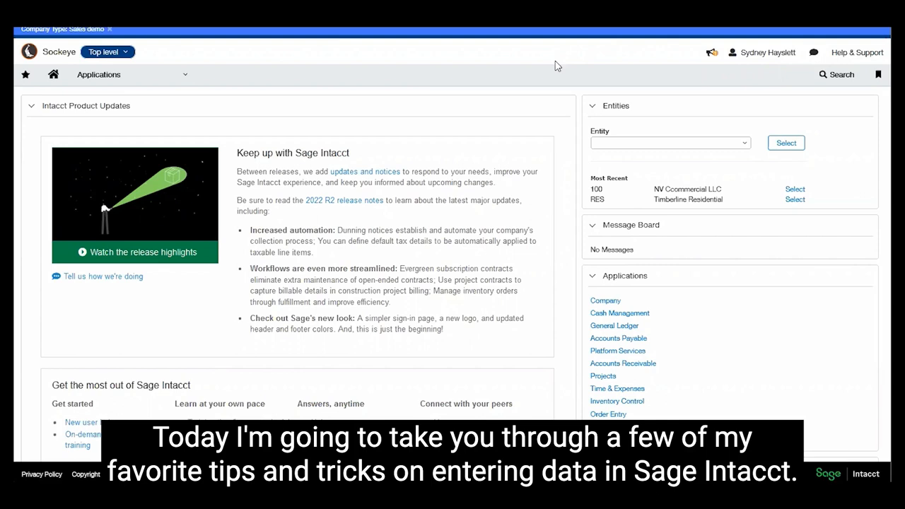
mouse_move(438, 179)
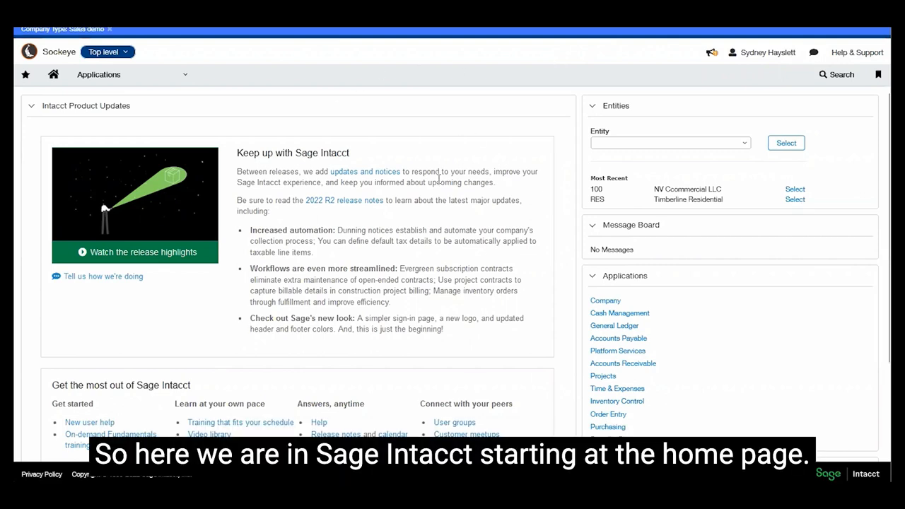
mouse_move(796, 69)
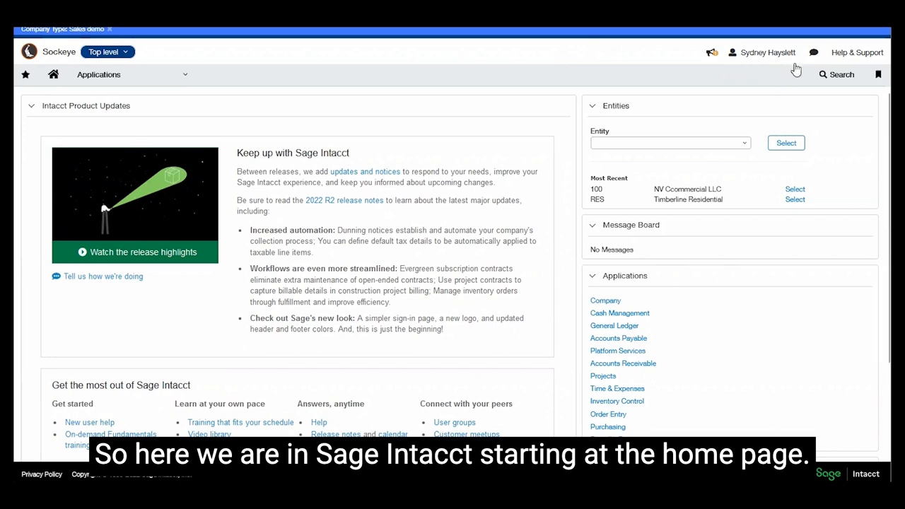
Open Preferences and reach the list-screen records-per-page options under page defaults, currently 999.
click(767, 51)
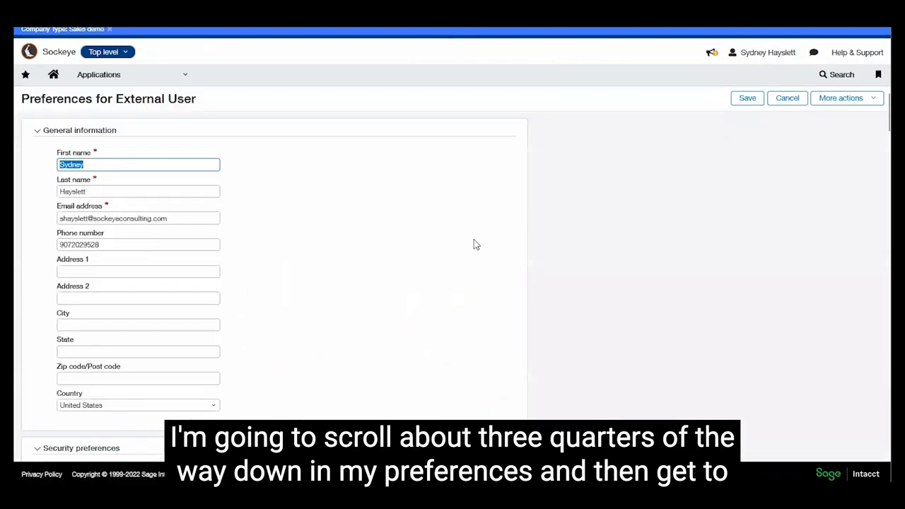
scroll(down, 3)
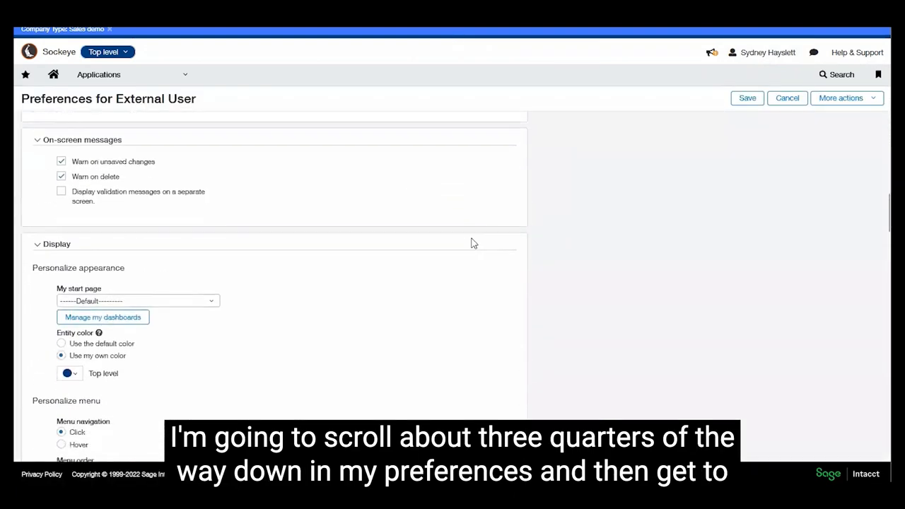
scroll(down, 3)
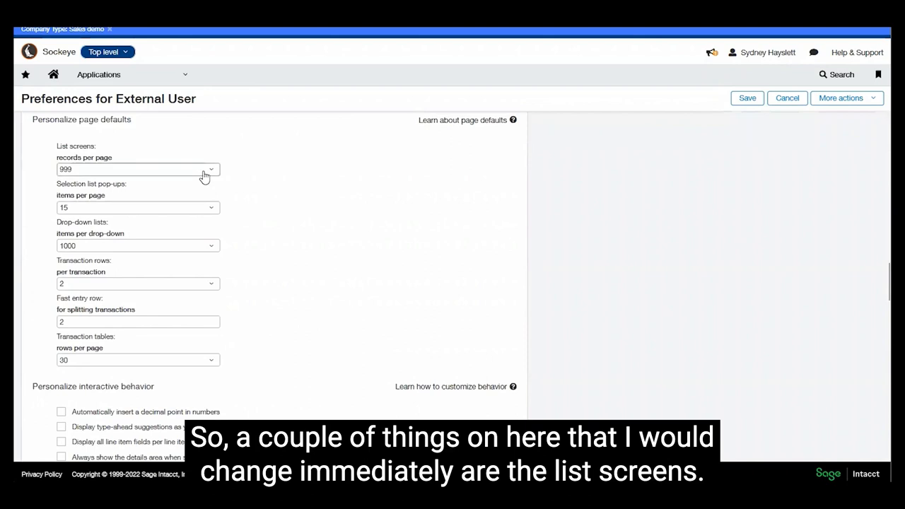
mouse_move(205, 176)
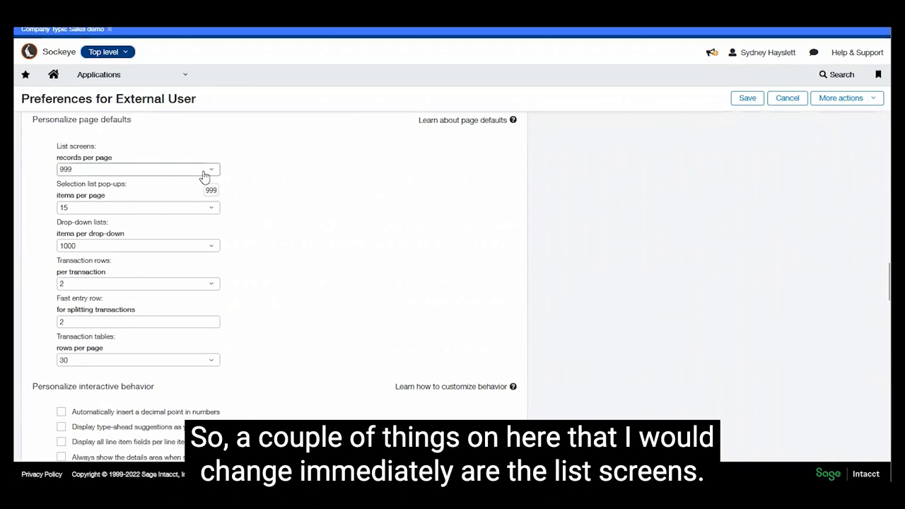
click(211, 169)
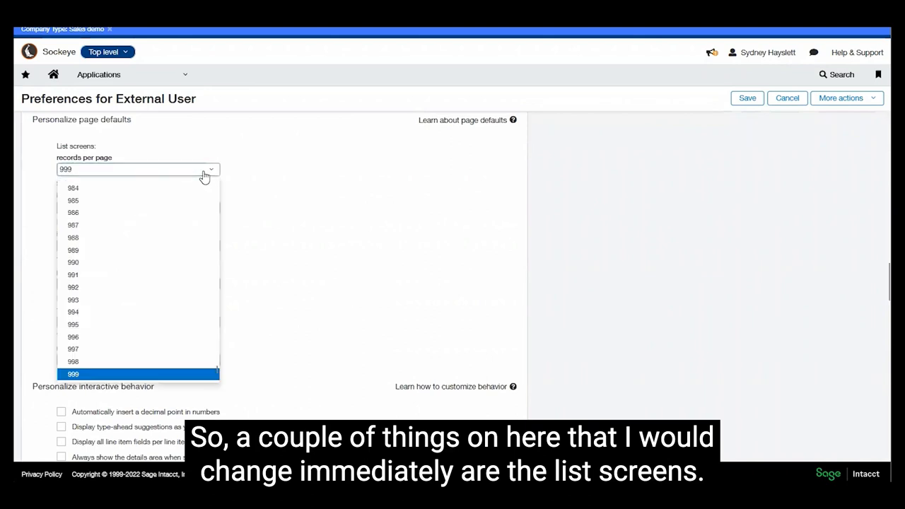
mouse_move(135, 163)
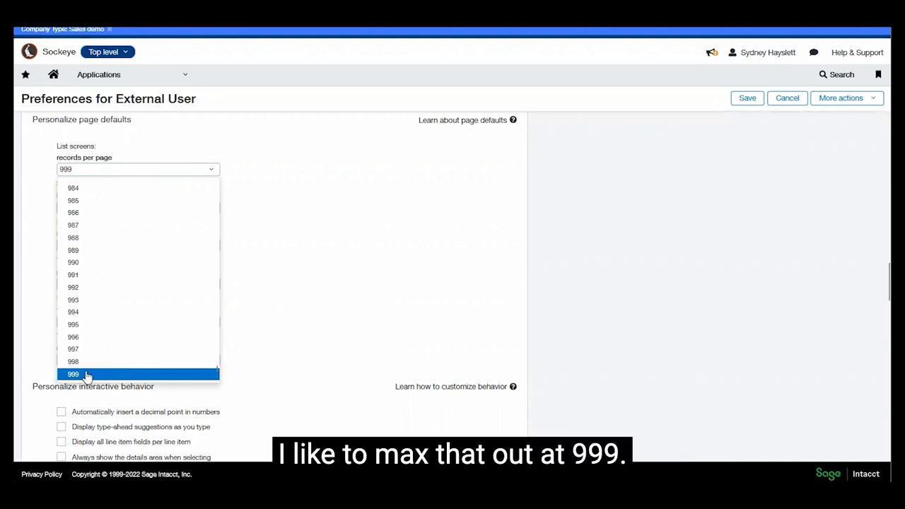
Keep list screens at 999 records and review the unticked interactive behaviour options.
click(73, 374)
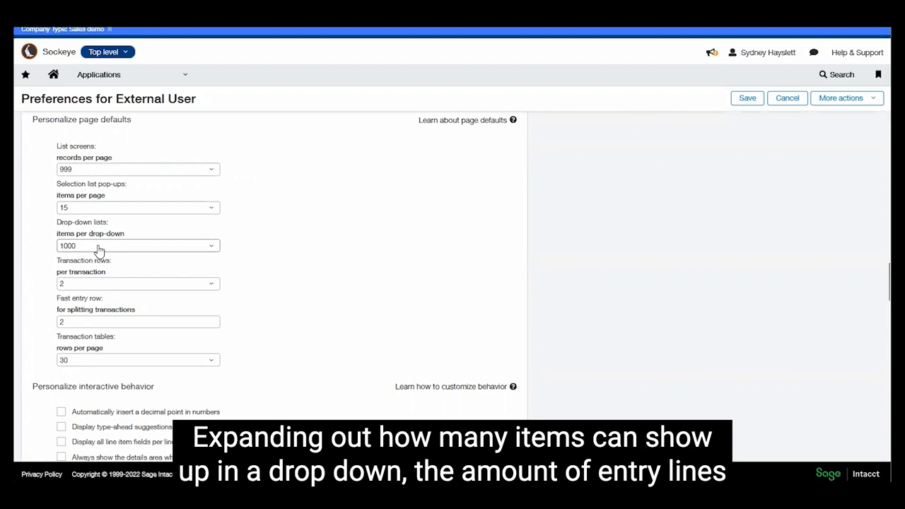
mouse_move(99, 245)
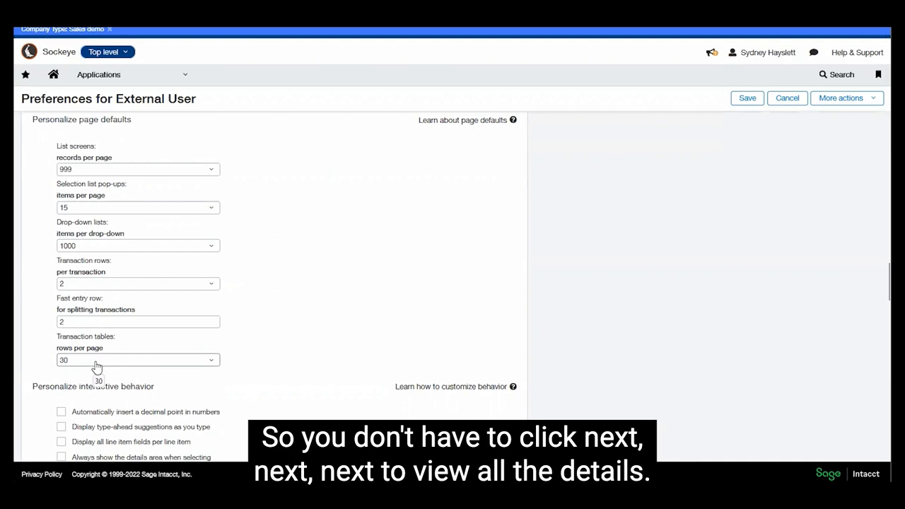
scroll(down, 3)
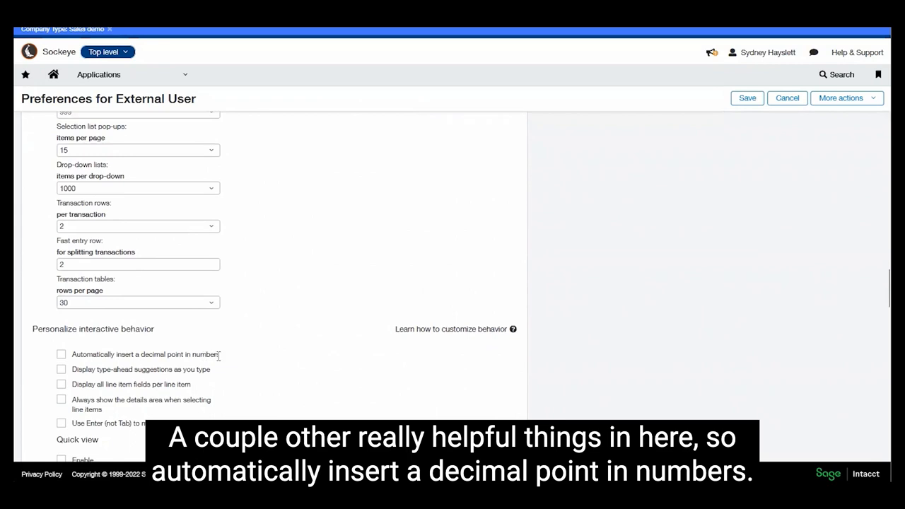
mouse_move(161, 412)
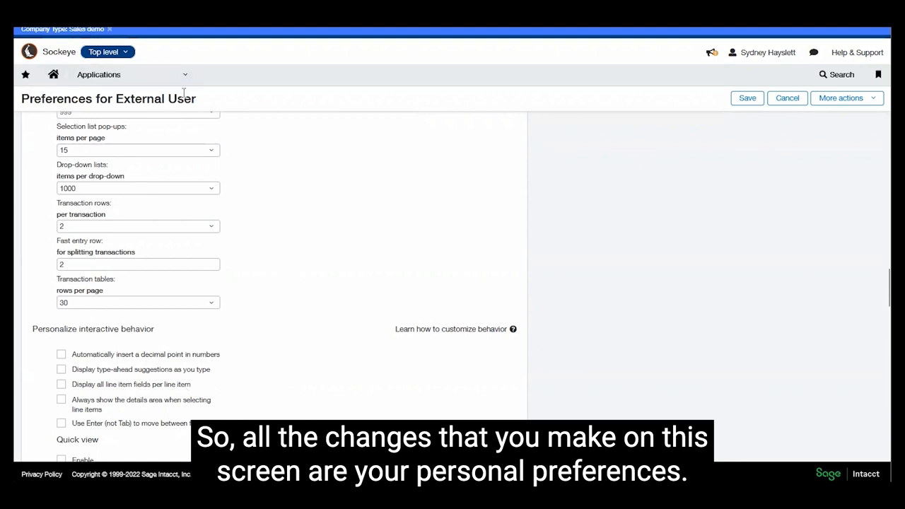
mouse_move(493, 260)
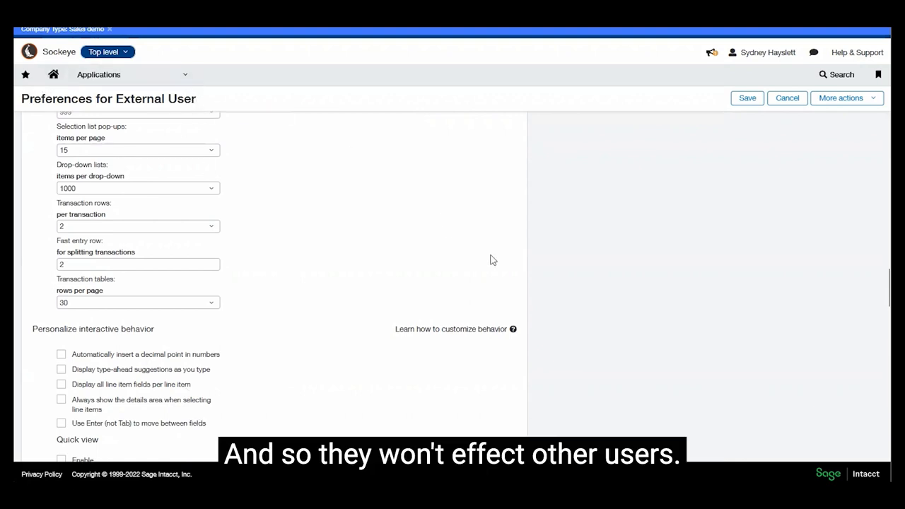
mouse_move(605, 269)
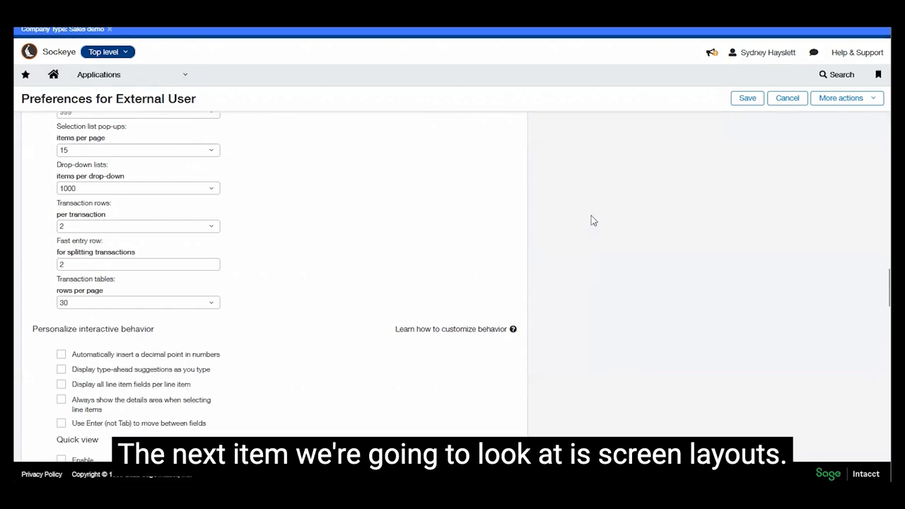
mouse_move(185, 74)
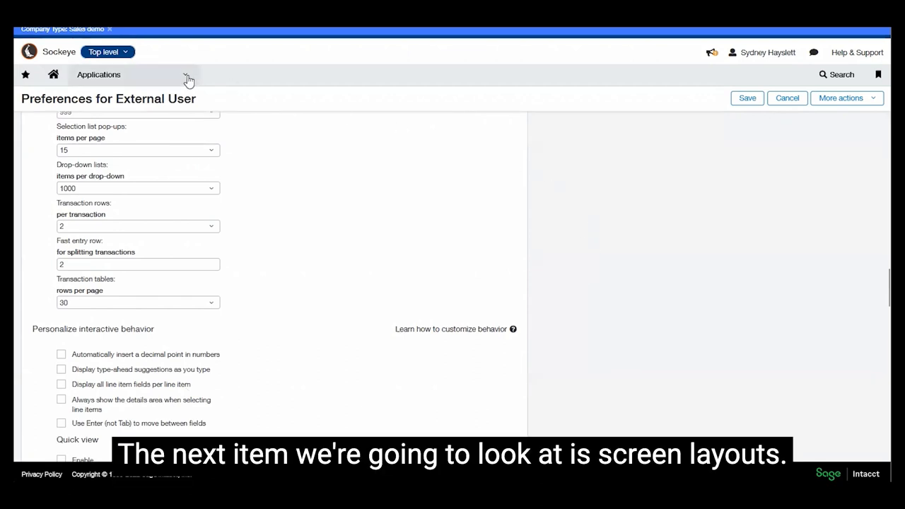
Start a blank journal entry from Applications > General Ledger > Journal entries.
click(98, 74)
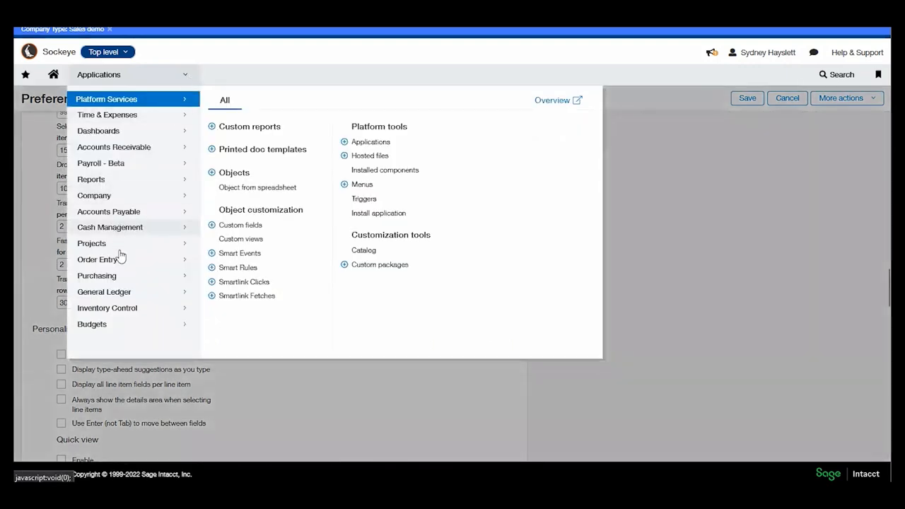
click(102, 291)
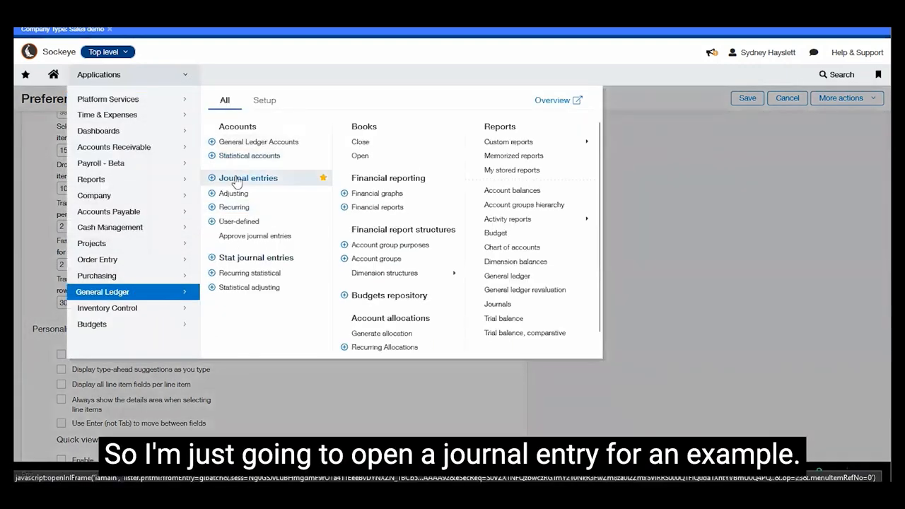
click(248, 178)
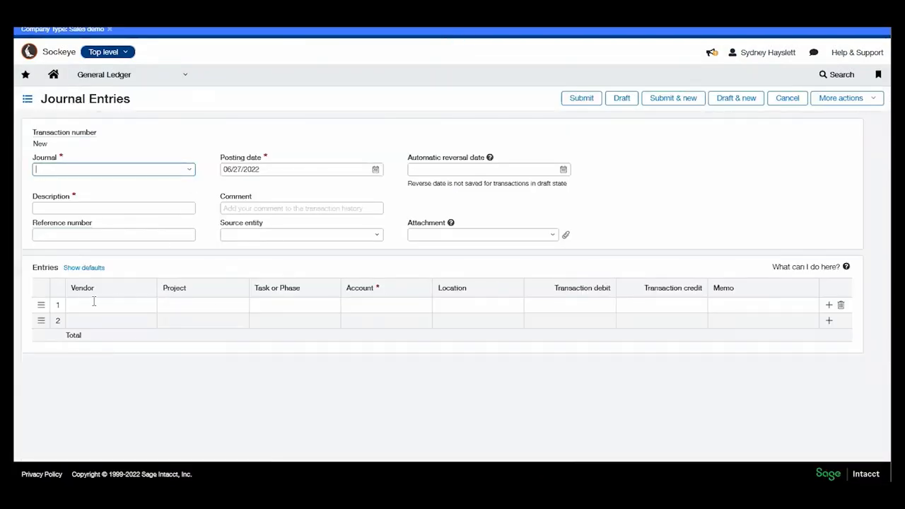
Expand the entry line details, exchange rate and dimensions, and show them for line two.
click(109, 305)
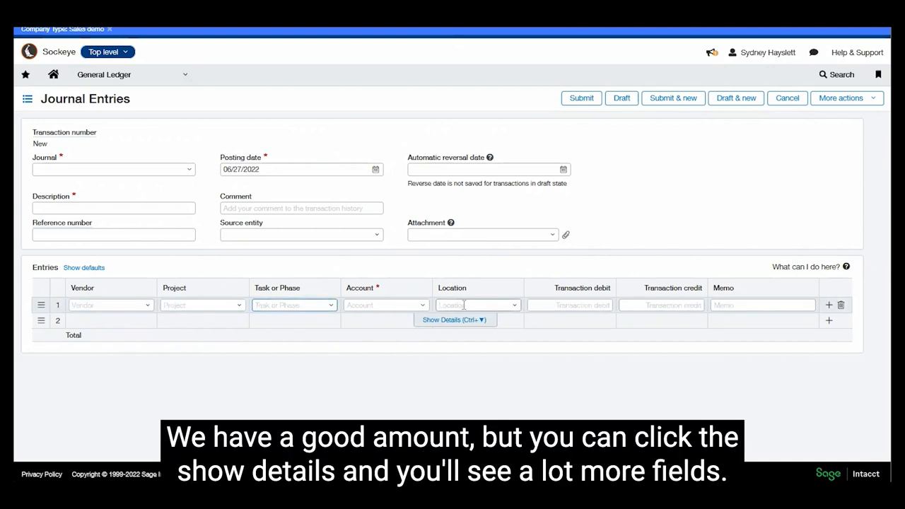
click(455, 320)
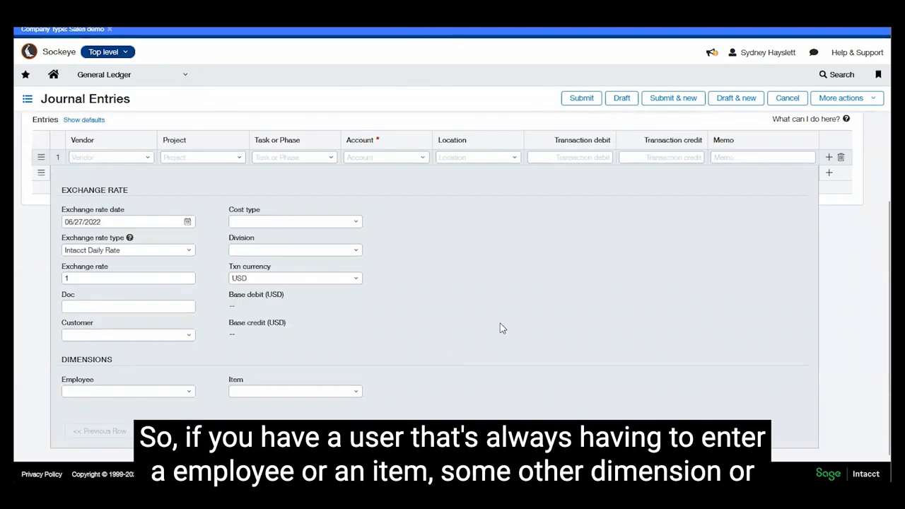
mouse_move(131, 357)
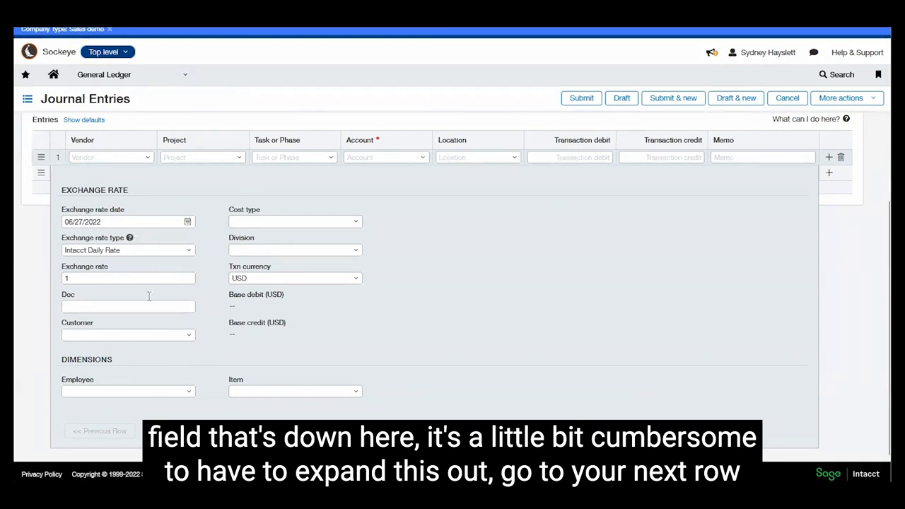
click(829, 157)
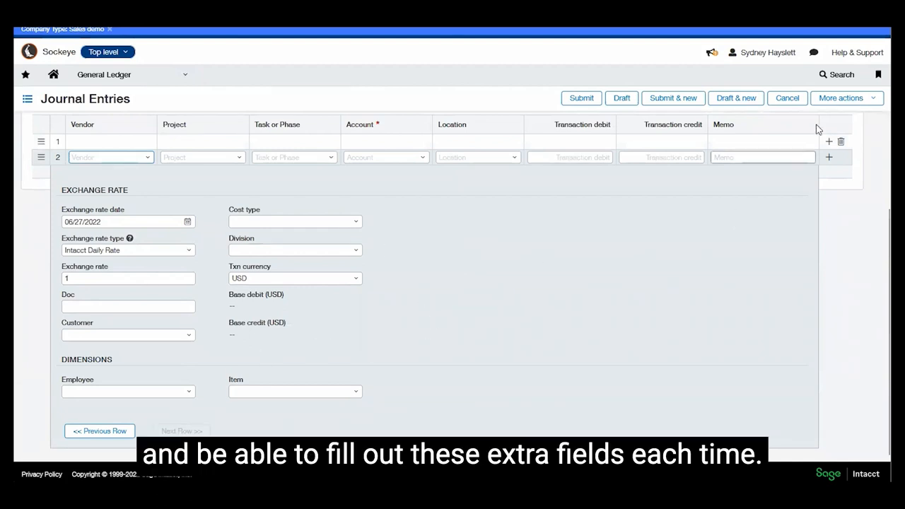
Customize the entries table layout and save it for Create, Edit and View forms.
click(840, 97)
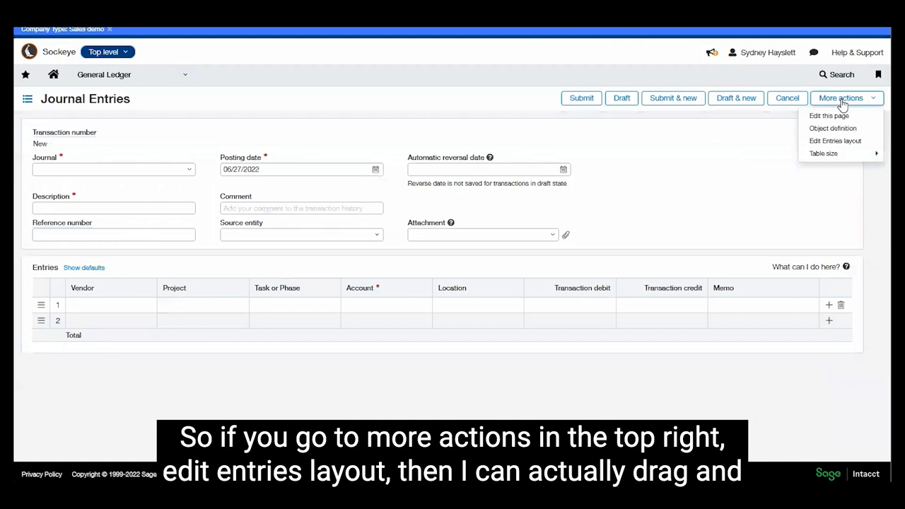
mouse_move(835, 140)
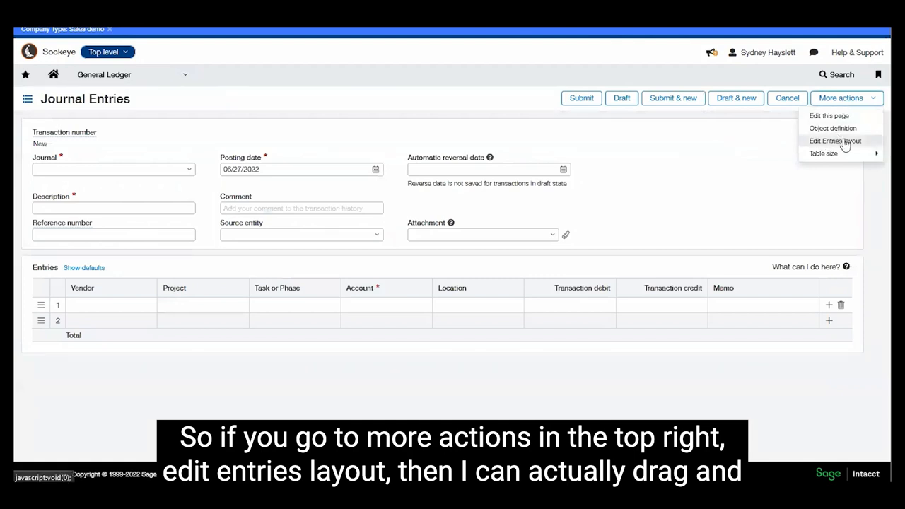
click(835, 141)
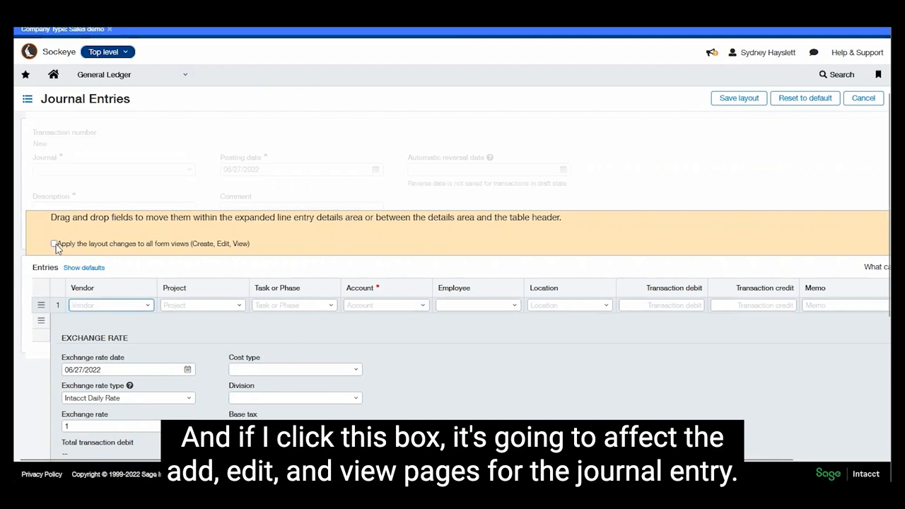
mouse_move(43, 89)
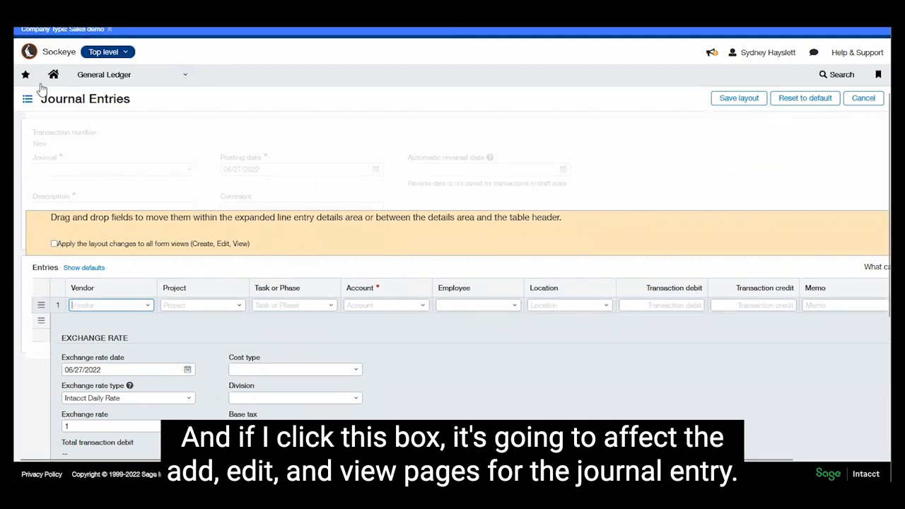
click(54, 243)
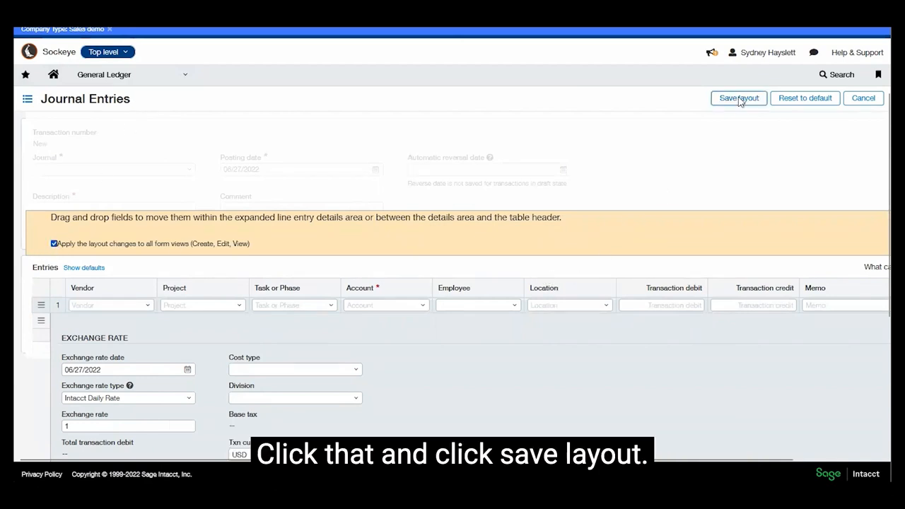
click(739, 97)
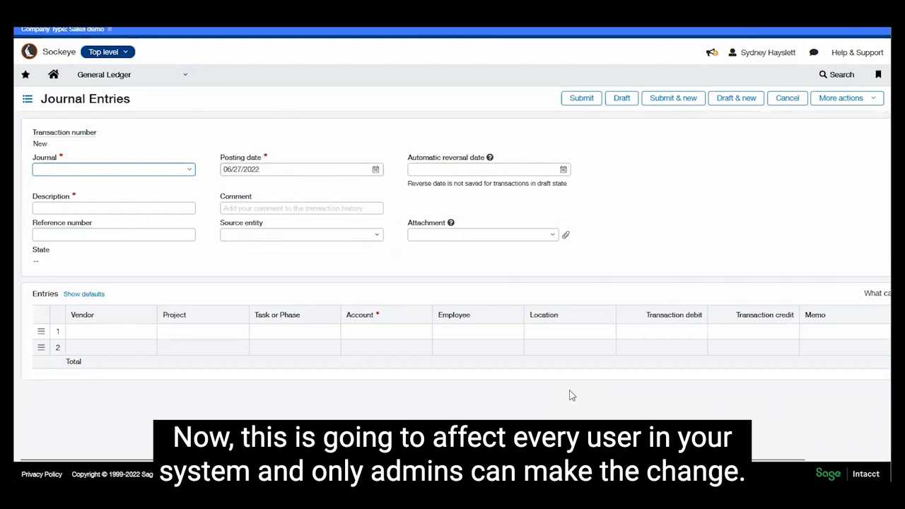
click(113, 169)
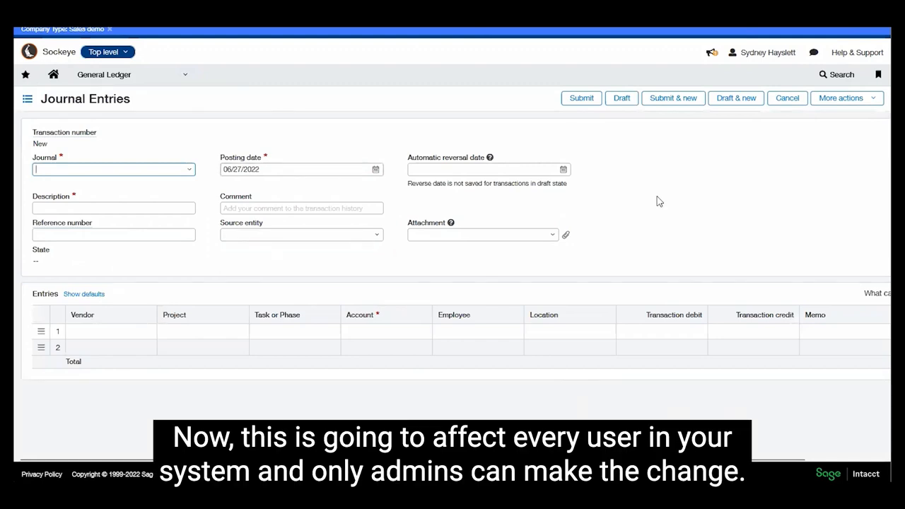
mouse_move(679, 197)
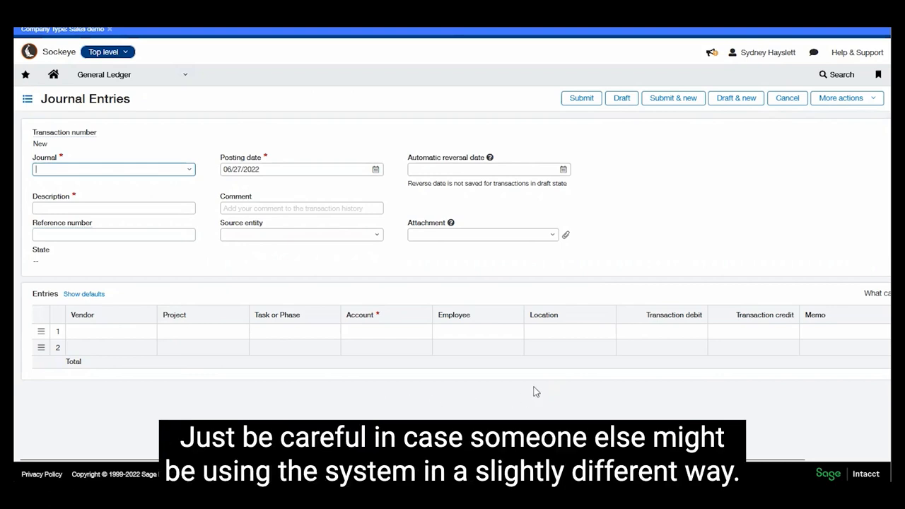
mouse_move(693, 260)
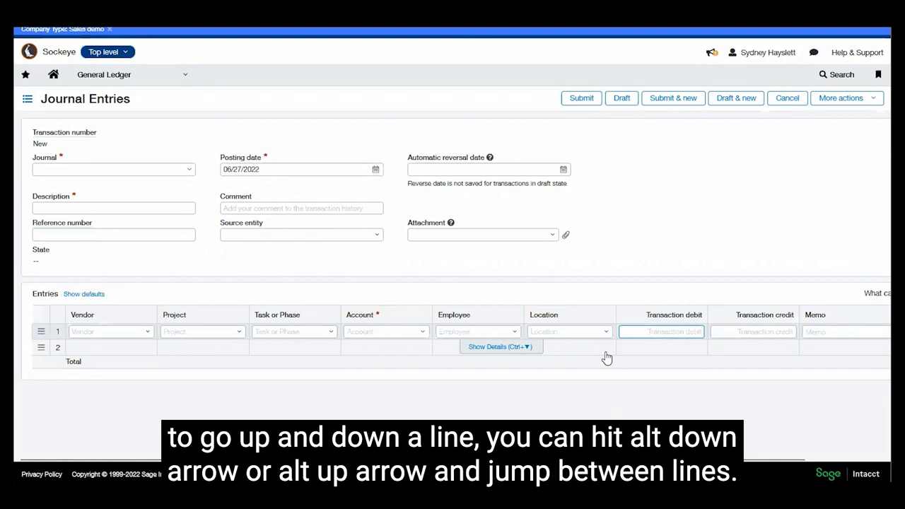
key(alt+down)
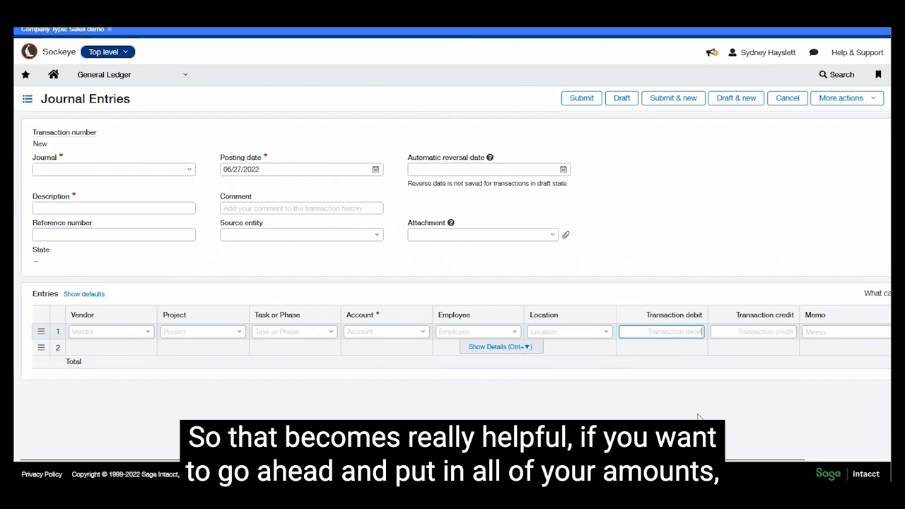
mouse_move(690, 347)
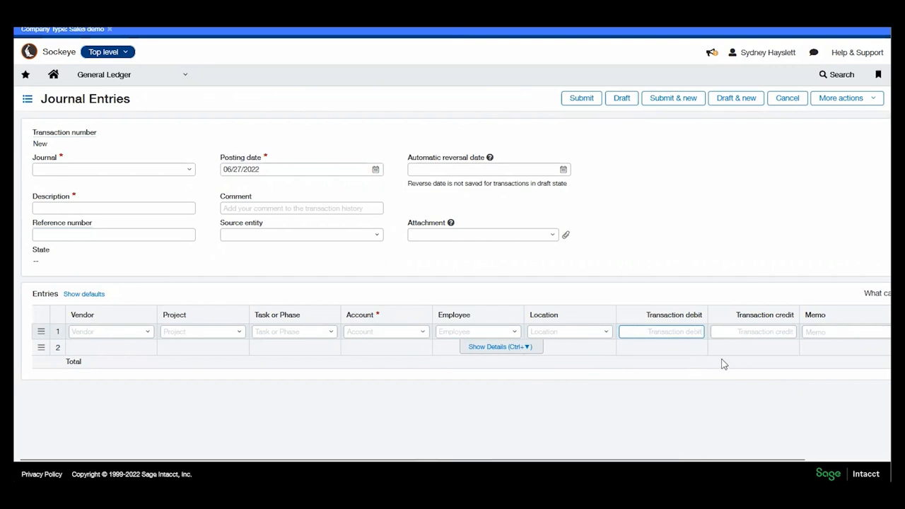
mouse_move(717, 375)
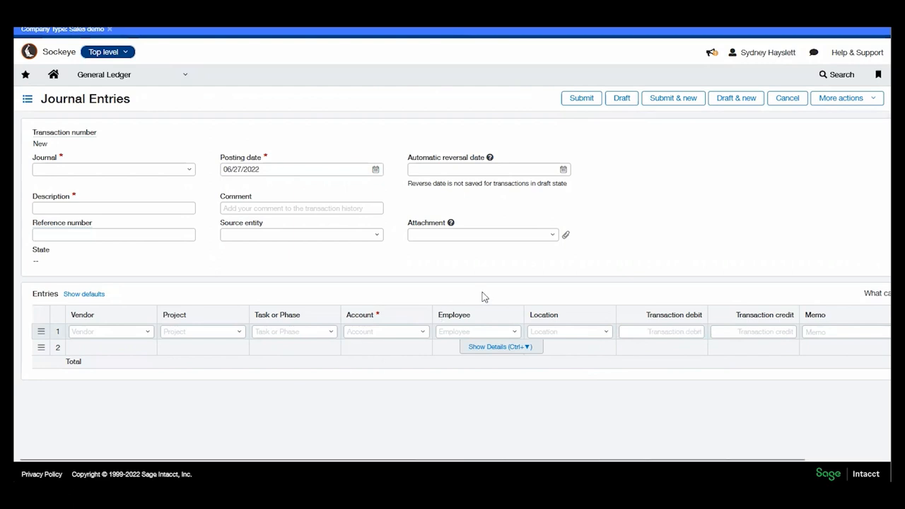
Open the applications menu over the unsaved journal entry to browse module pages.
click(104, 75)
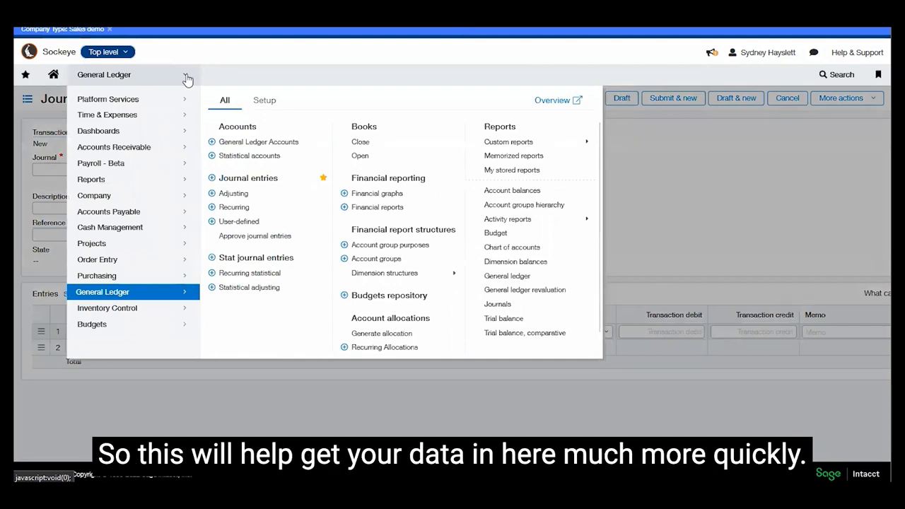
mouse_move(256, 257)
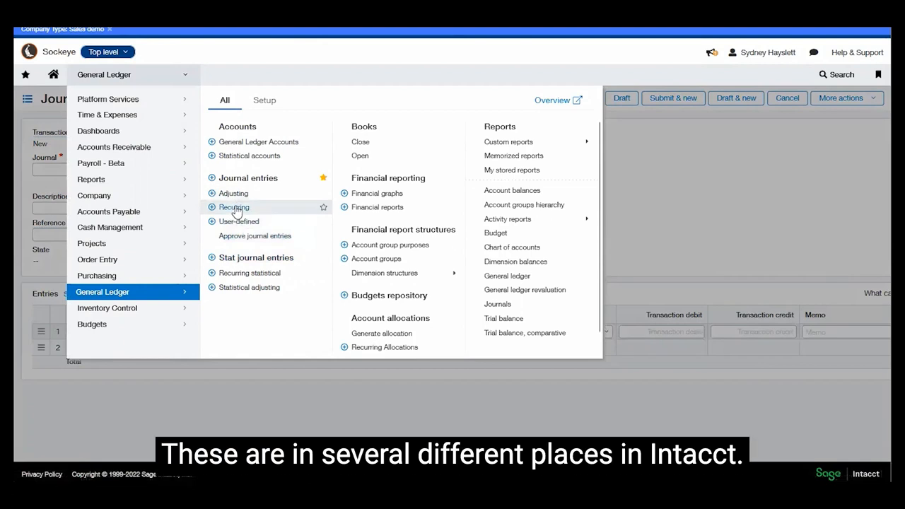
mouse_move(233, 193)
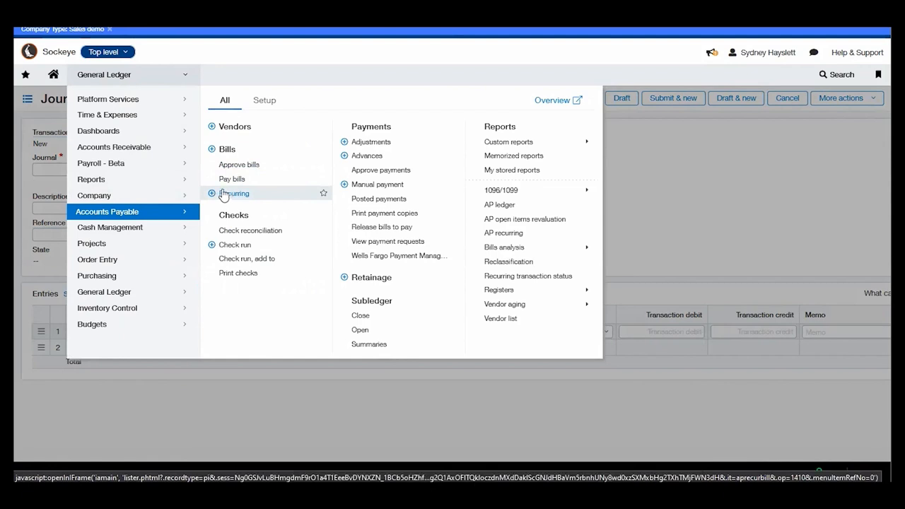
Start a recurring bill for vendor V164--ABC Electric using Quick Bill numbering.
click(234, 193)
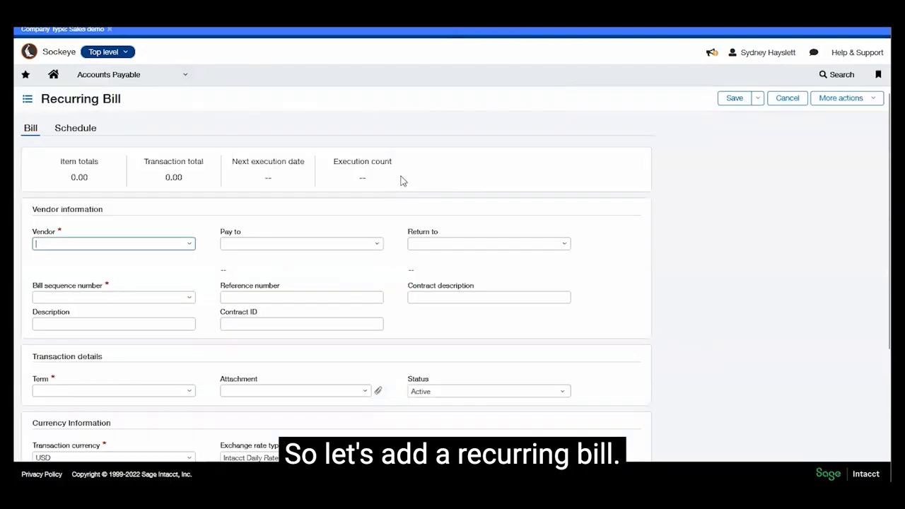
scroll(down, 3)
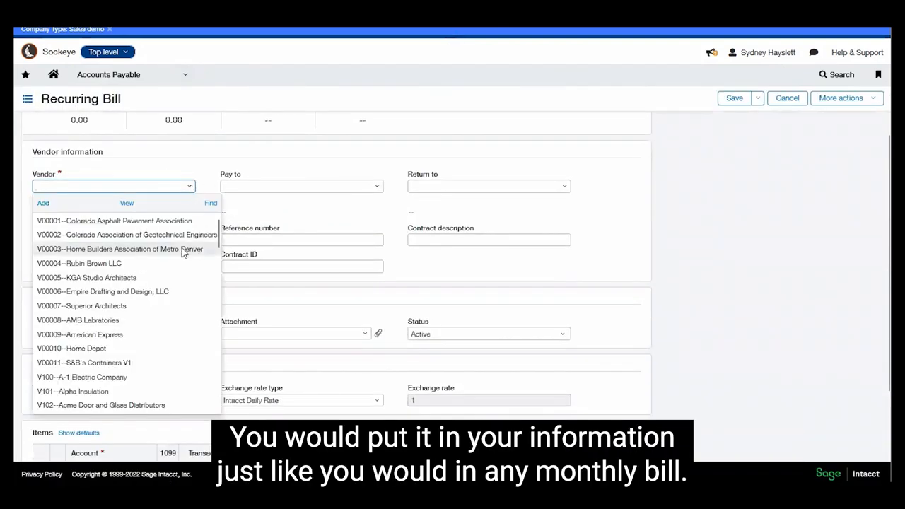
text(at)
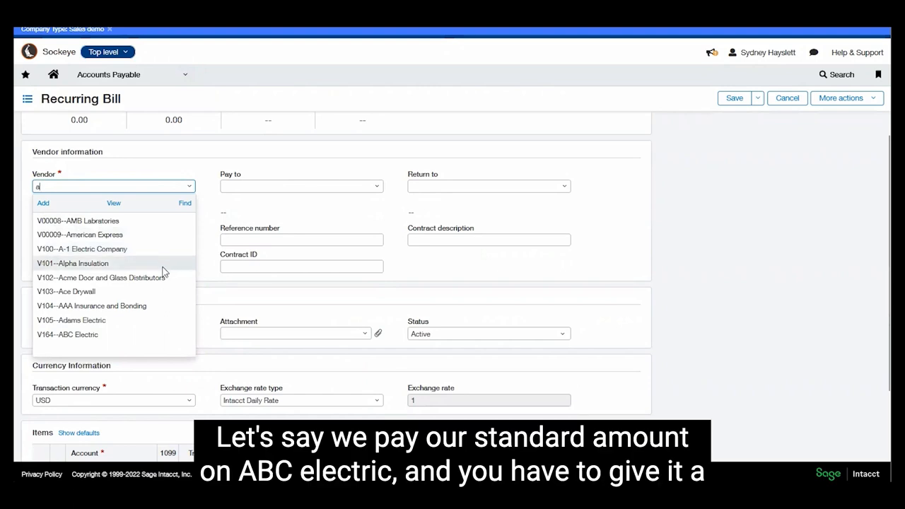
click(67, 335)
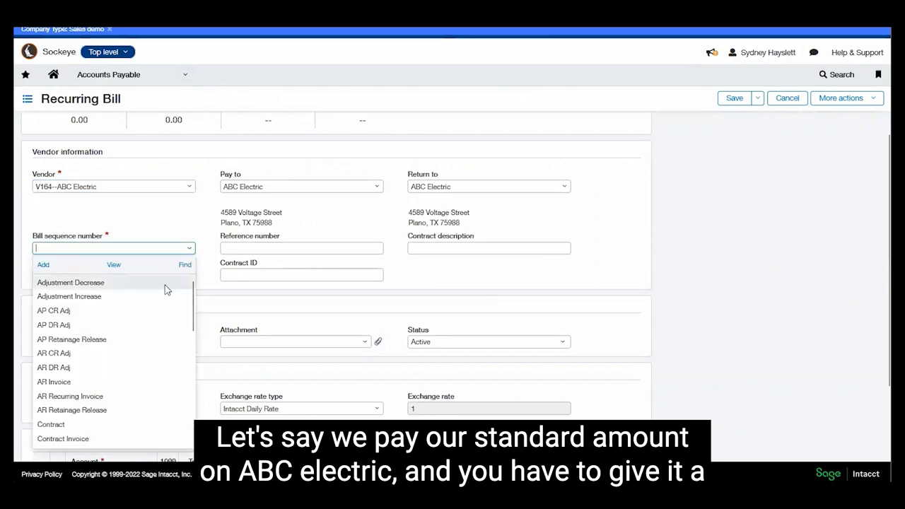
scroll(down, 3)
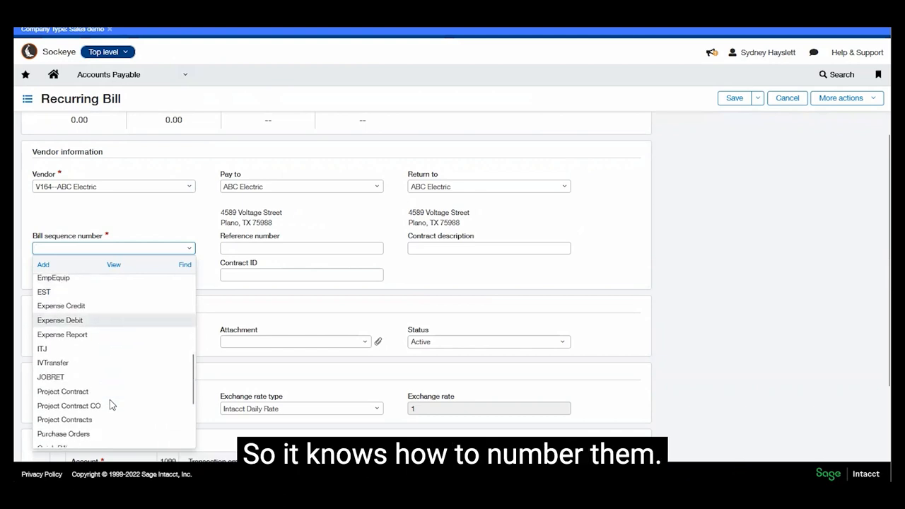
scroll(down, 3)
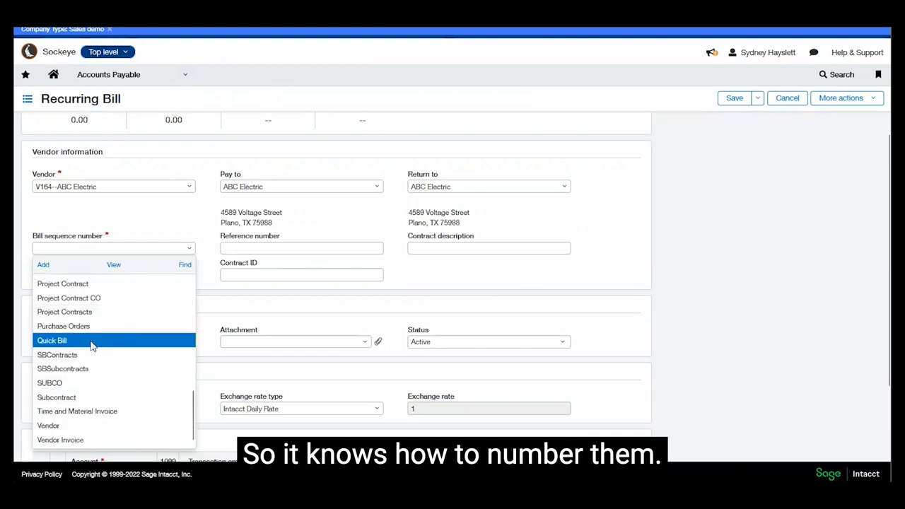
click(52, 340)
text(e)
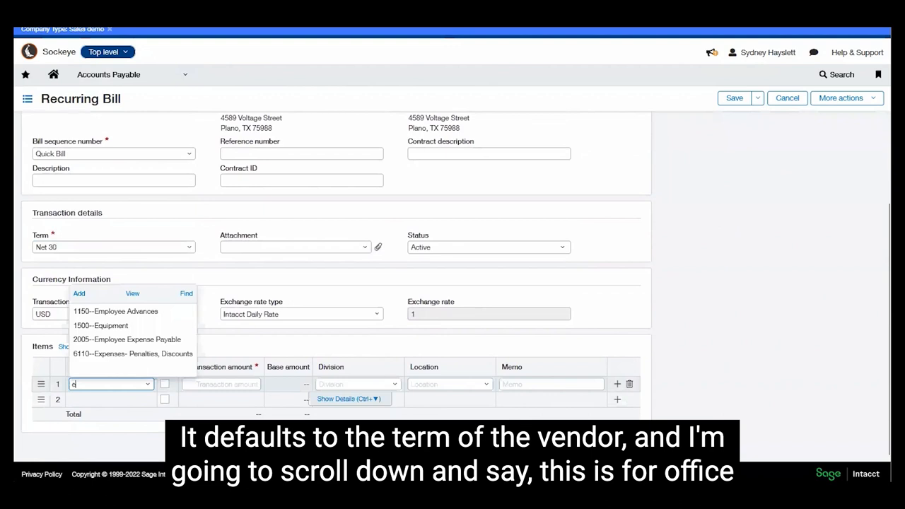
mouse_move(100, 325)
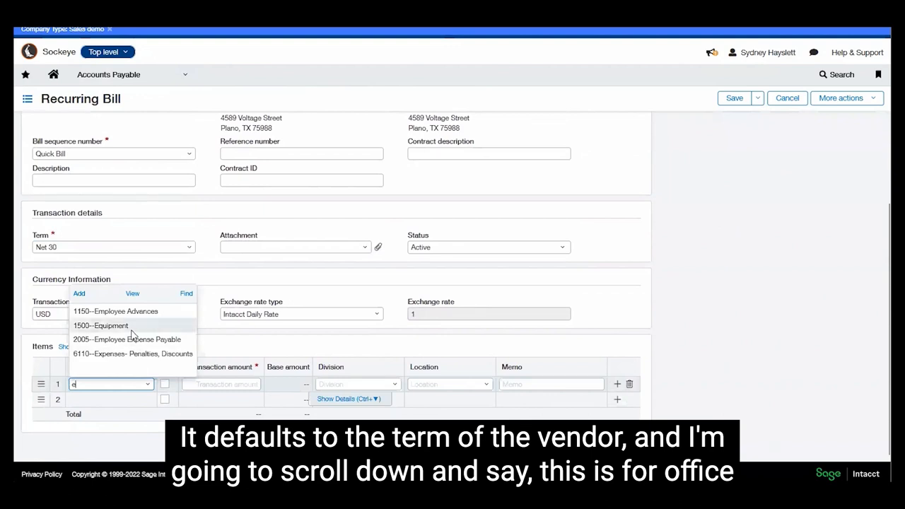
Add a $100 Office Expense- Other entry line.
text(o)
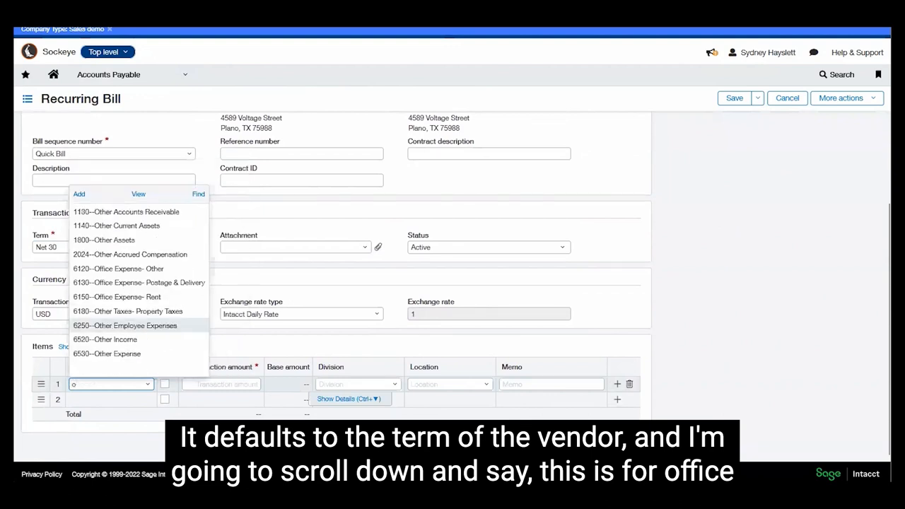
text(of)
click(221, 384)
text(100)
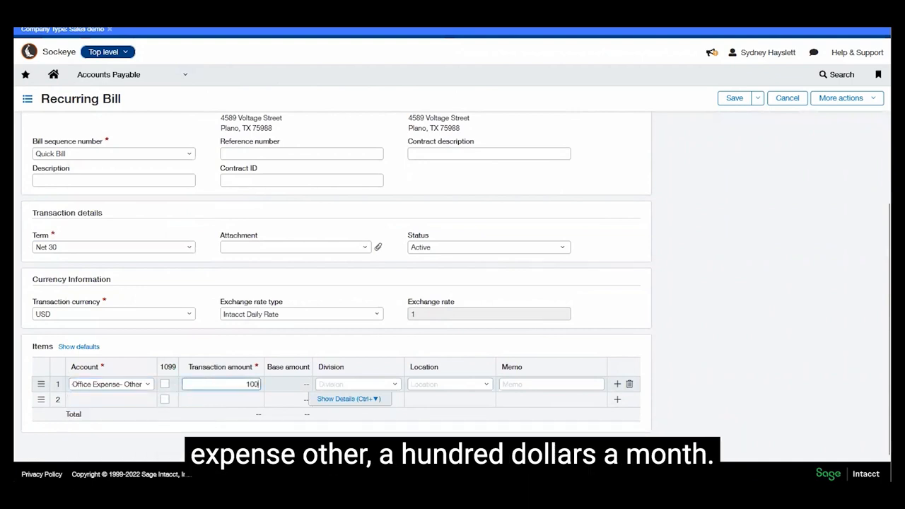
click(449, 384)
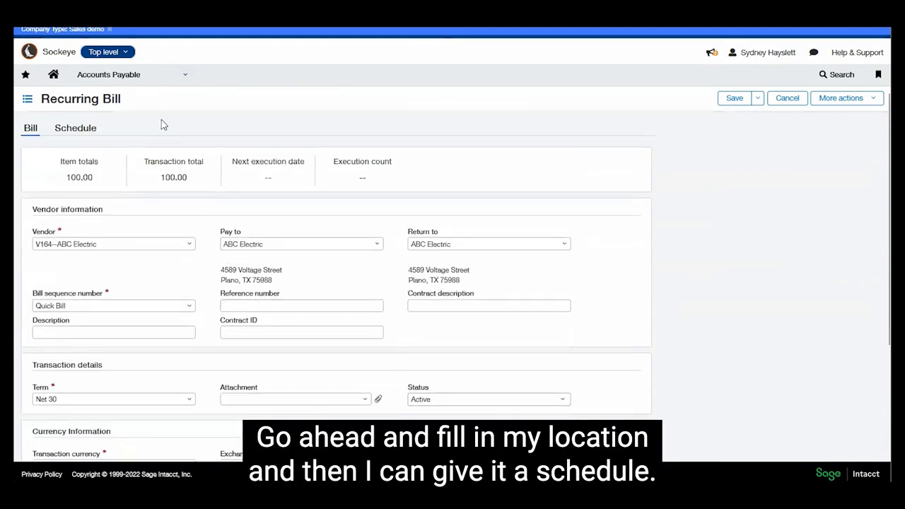
click(74, 128)
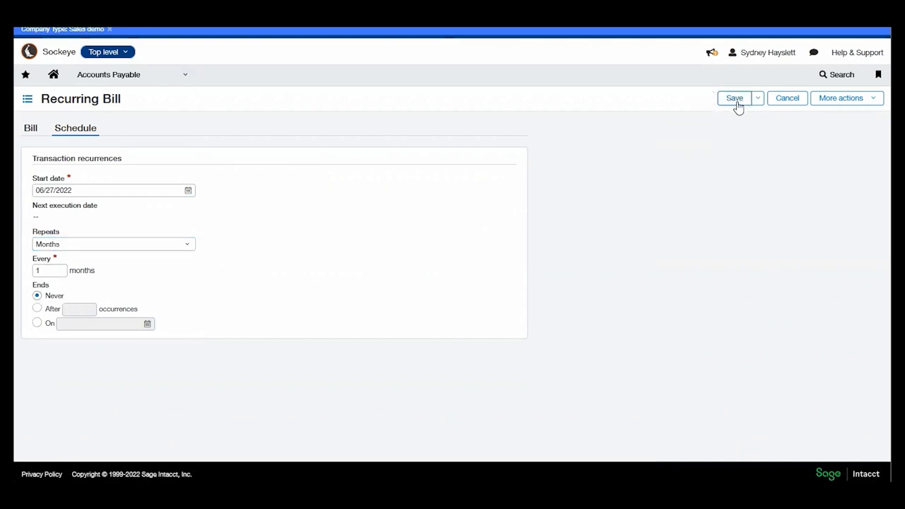
click(734, 98)
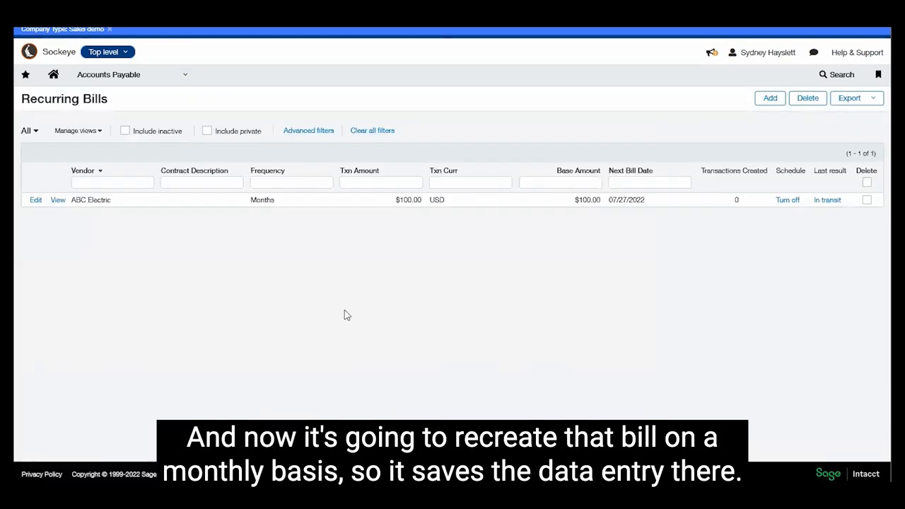
mouse_move(344, 297)
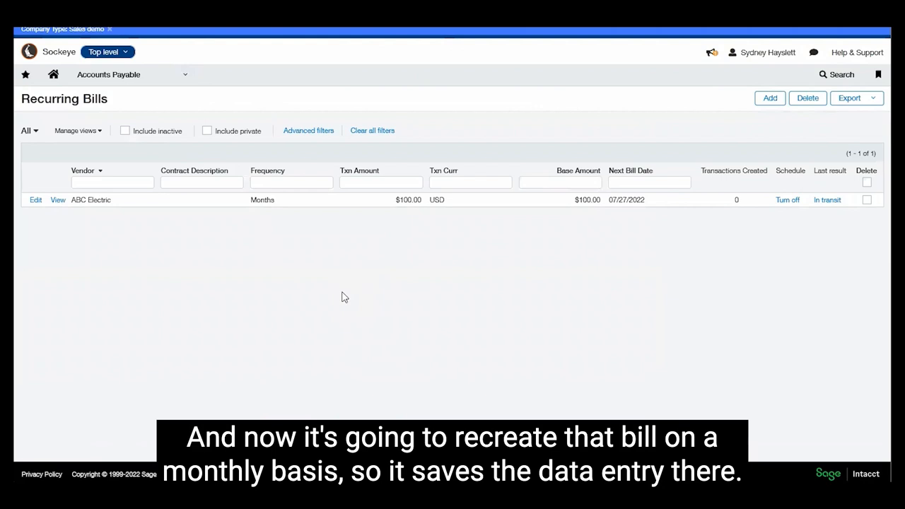
mouse_move(338, 278)
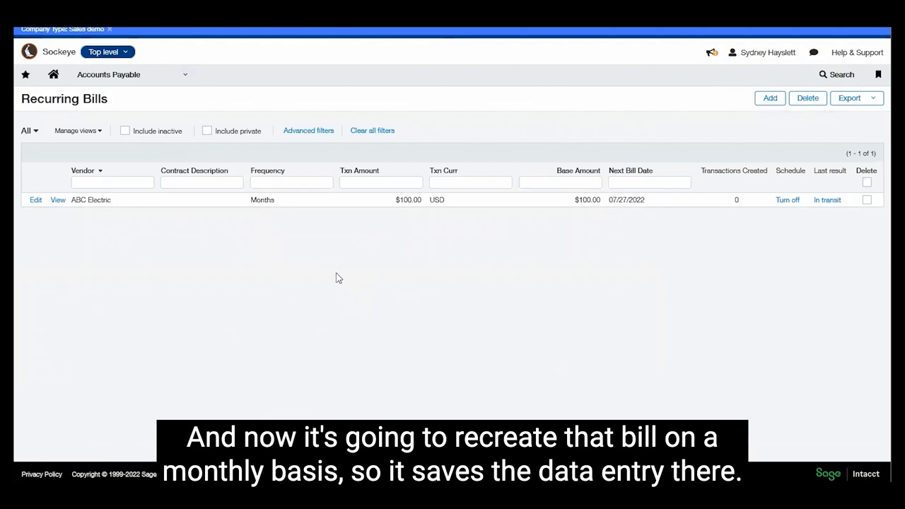
mouse_move(177, 105)
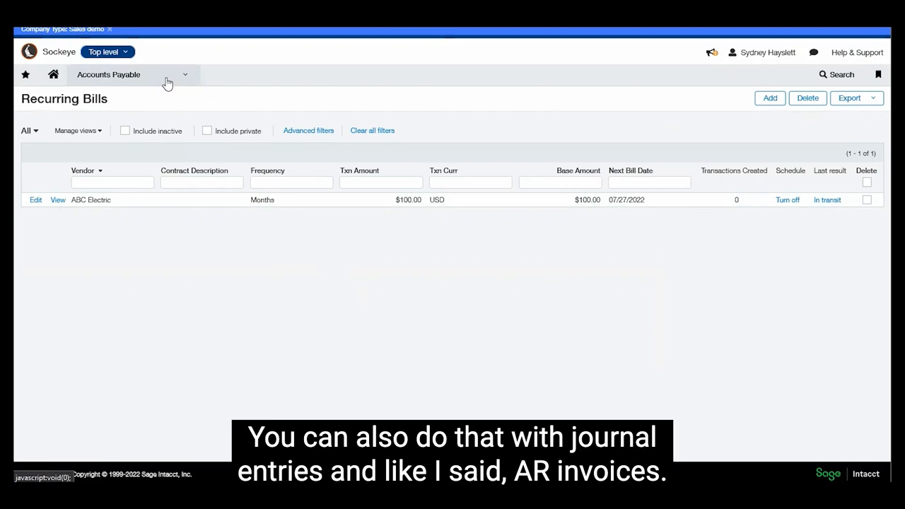
mouse_move(182, 83)
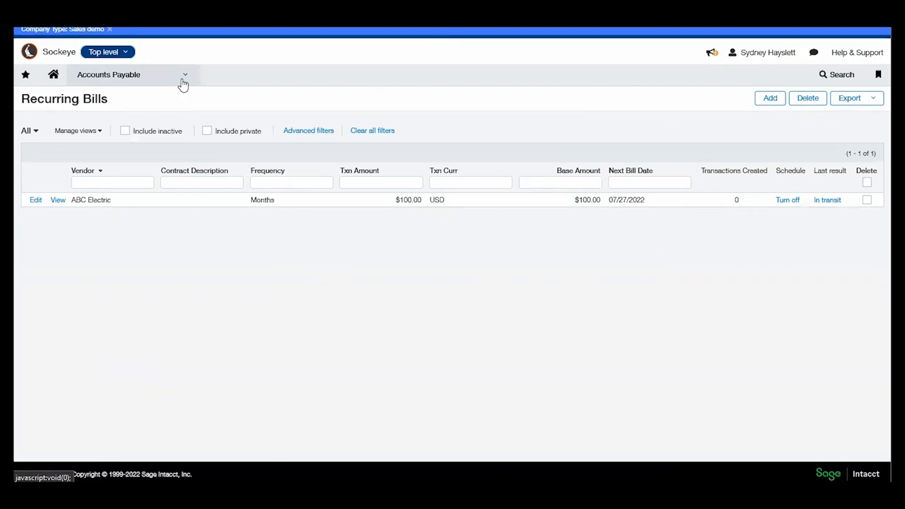
Duplicate Westside Lumber bill VIN-0019-11-22-TFL (05/01/2022) from the Accounts Payable bills list.
click(109, 75)
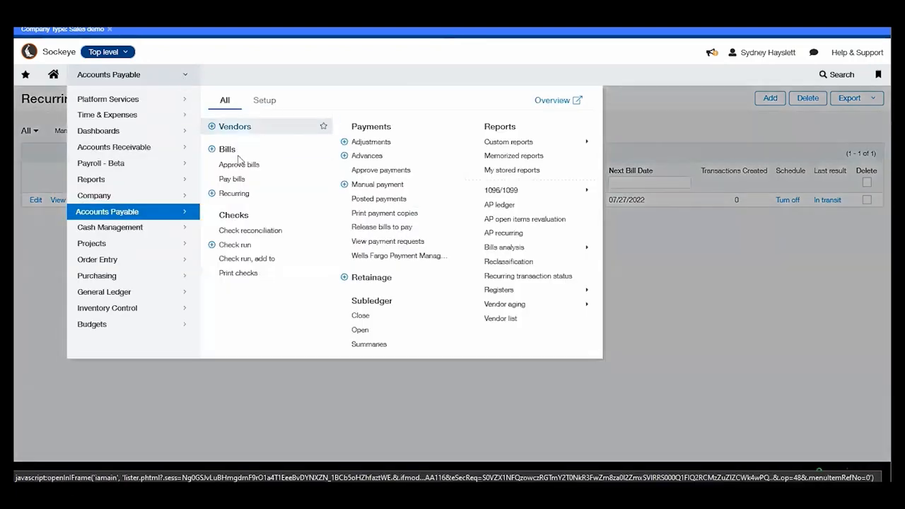
click(227, 149)
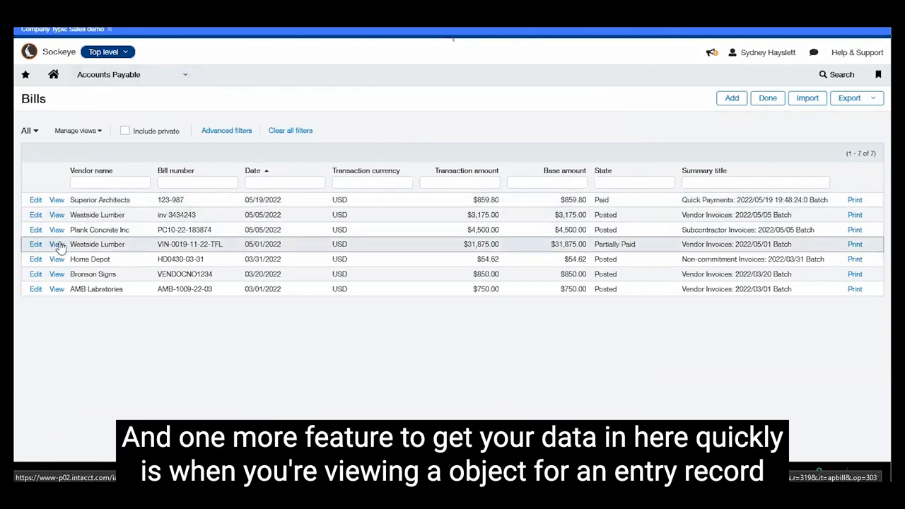
click(56, 244)
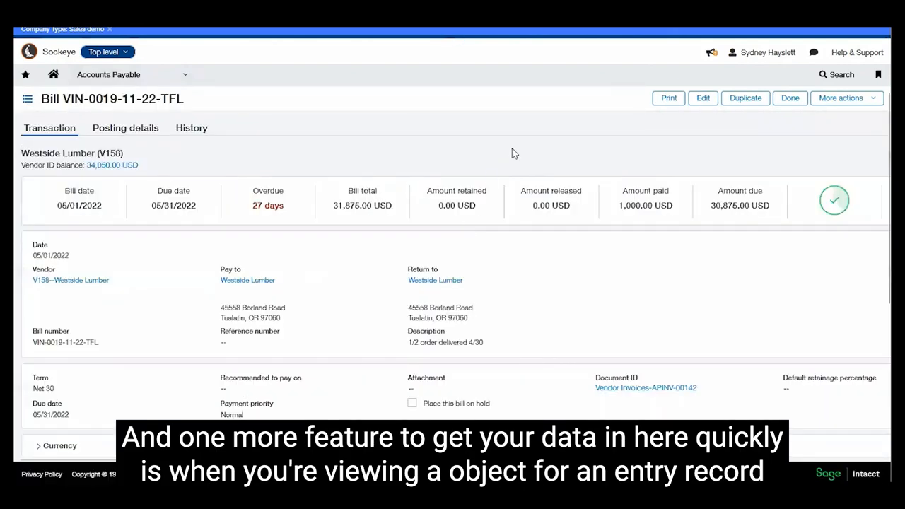
mouse_move(569, 150)
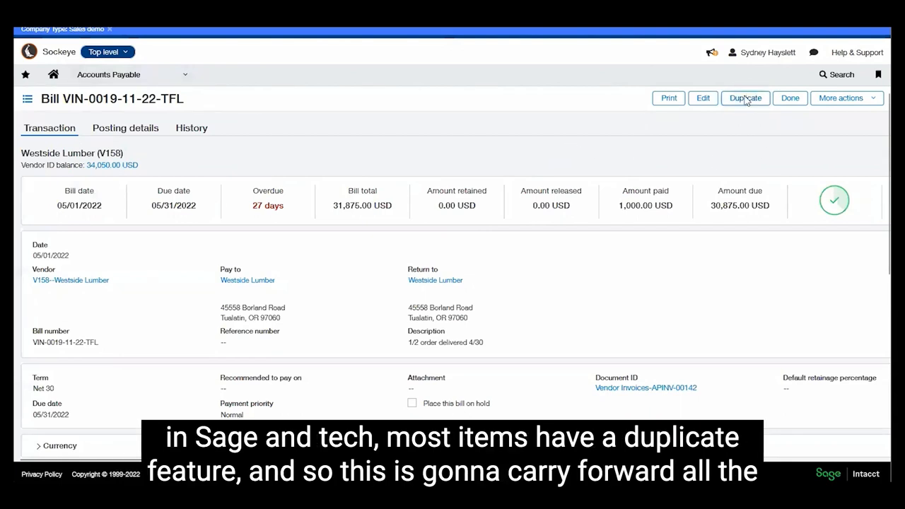
click(744, 98)
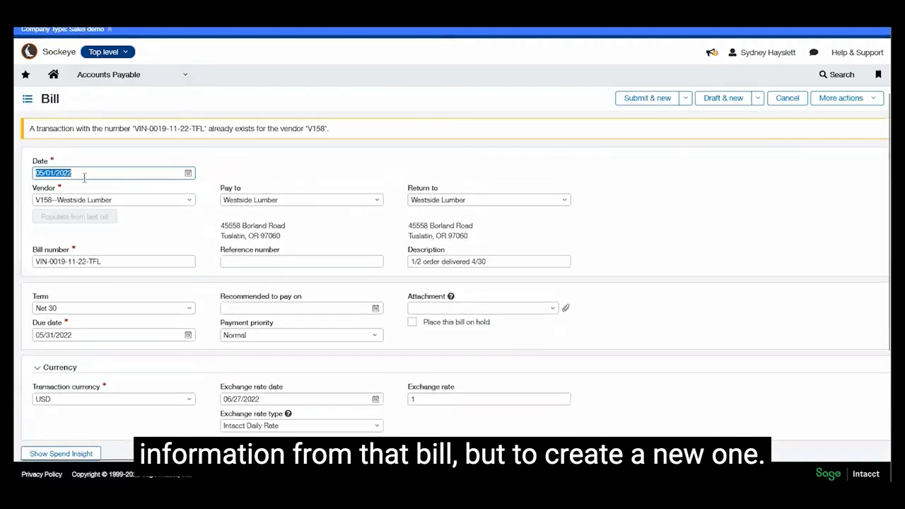
mouse_move(175, 379)
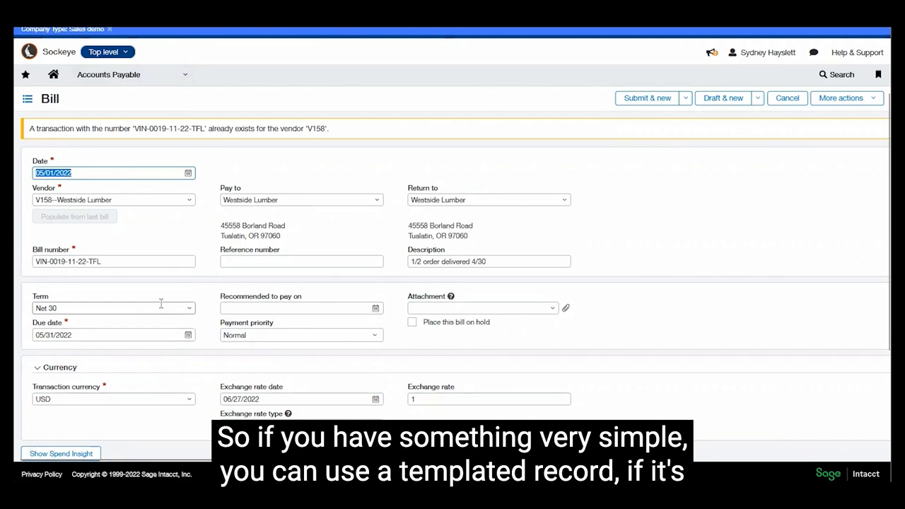
scroll(down, 3)
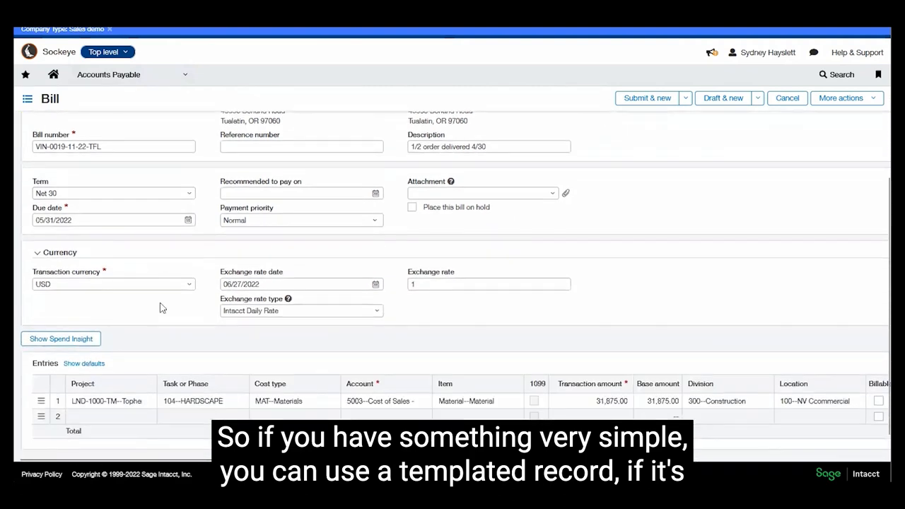
mouse_move(662, 224)
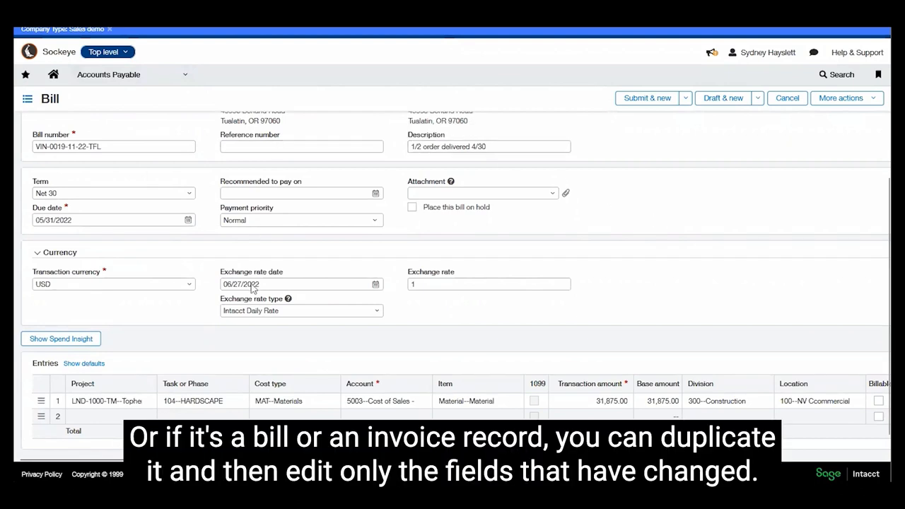
mouse_move(437, 334)
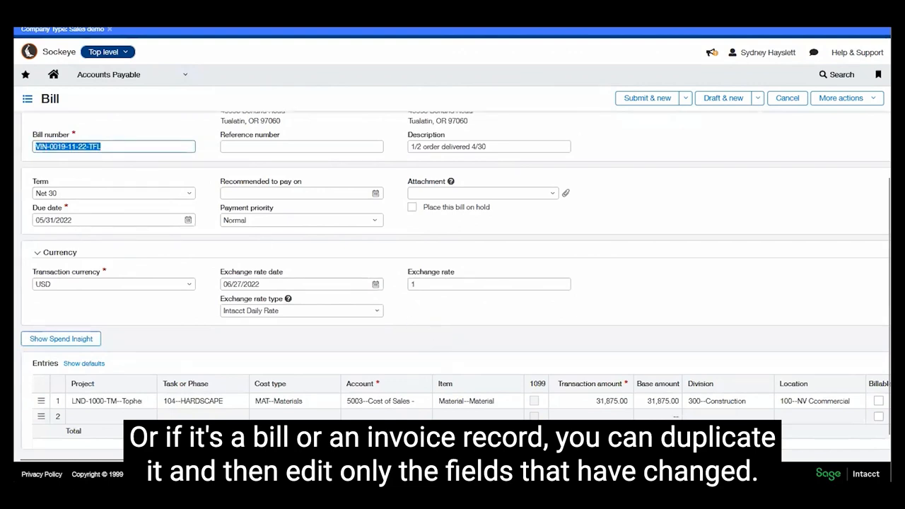
mouse_move(700, 304)
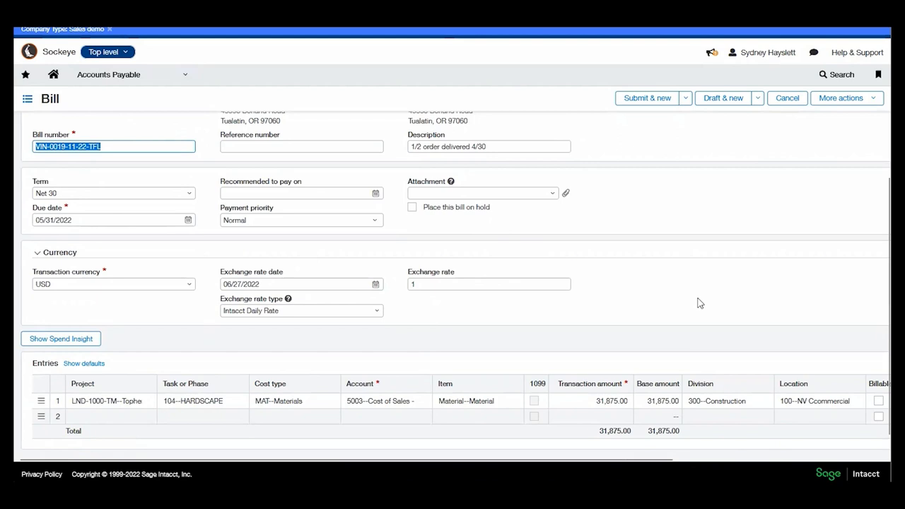
mouse_move(702, 298)
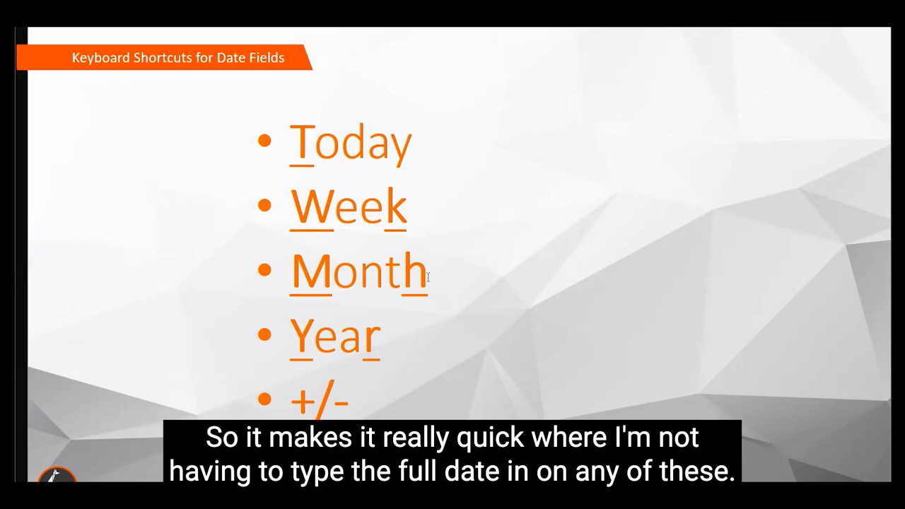
mouse_move(700, 133)
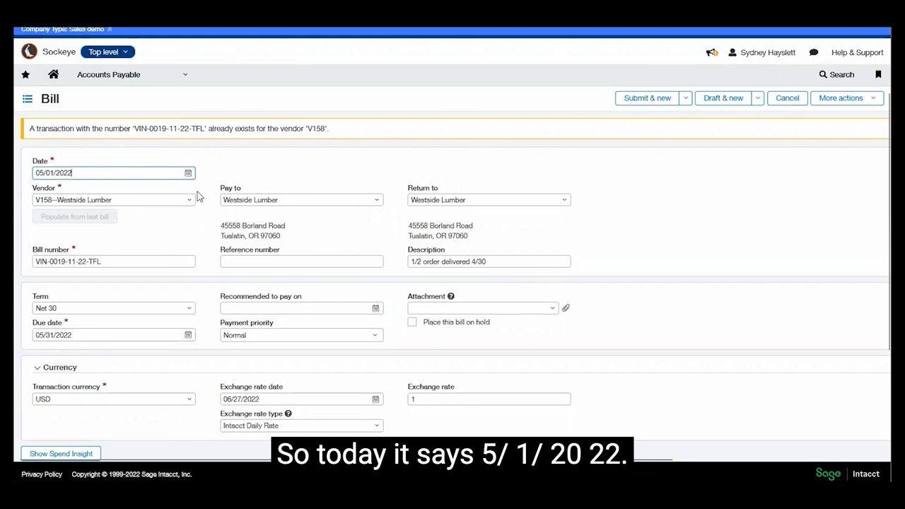
Cycle the bill date with shortcuts through today, month-end and prior year-ends.
text(t)
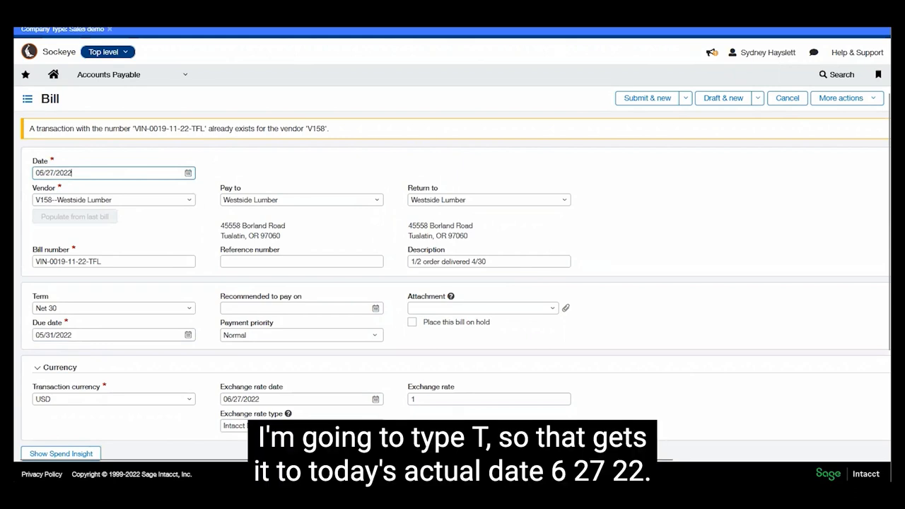
text(T)
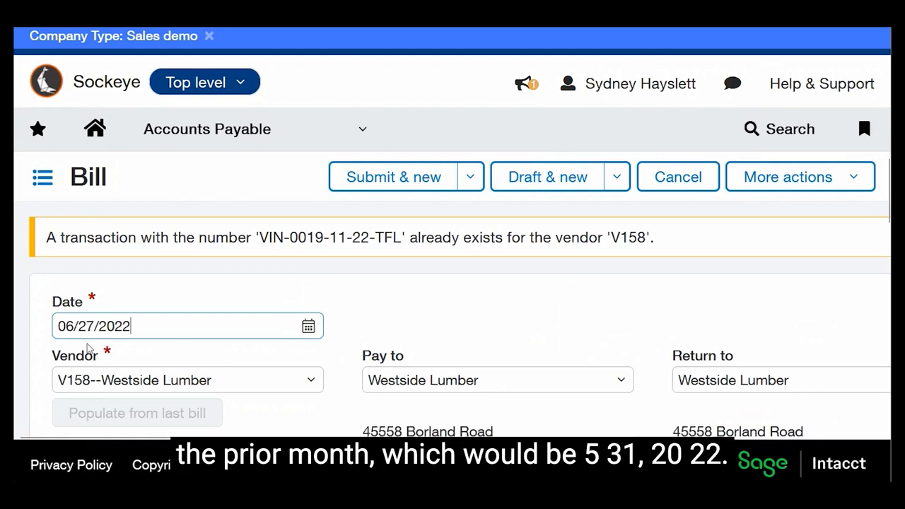
text(06/01/2022)
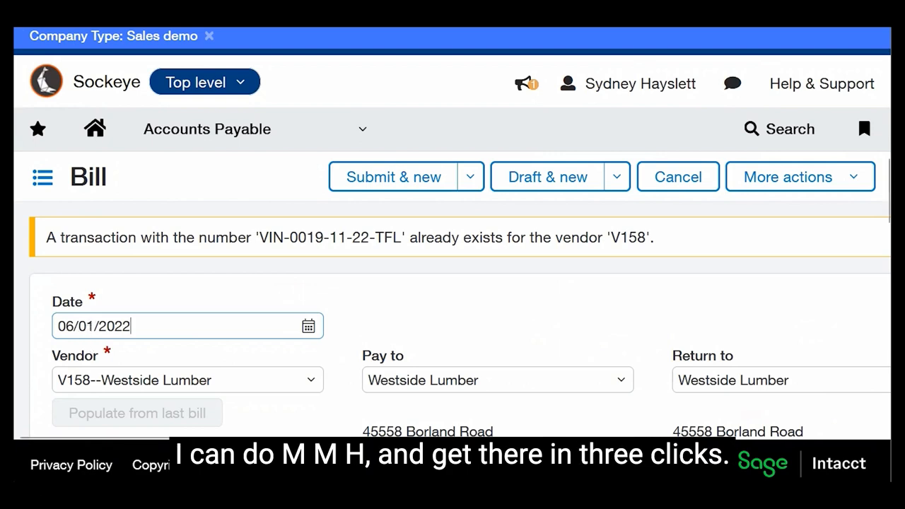
text(05/31/2022)
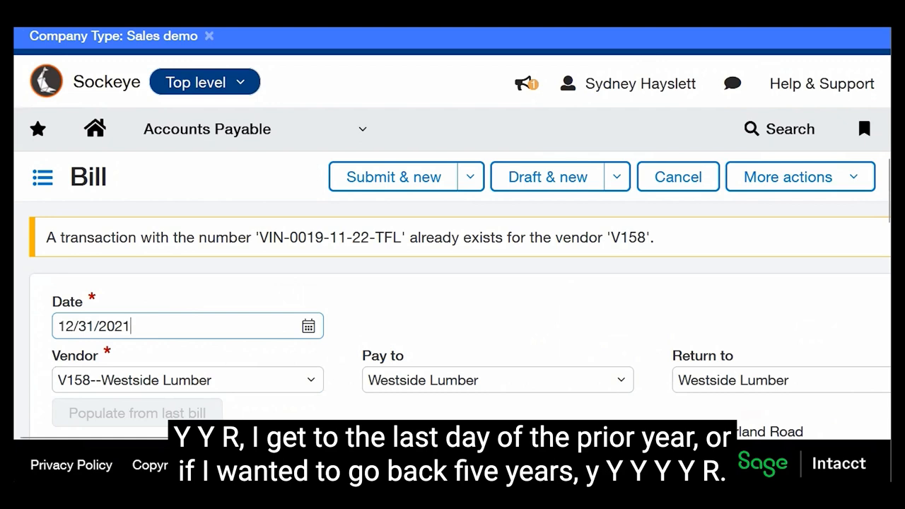
mouse_move(111, 346)
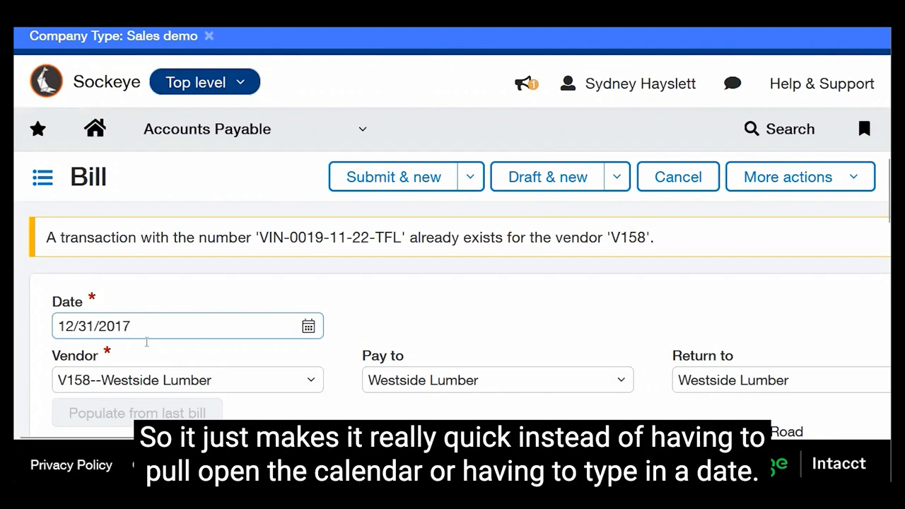
Open and close the date calendar without changes, then return to the Date field.
click(308, 326)
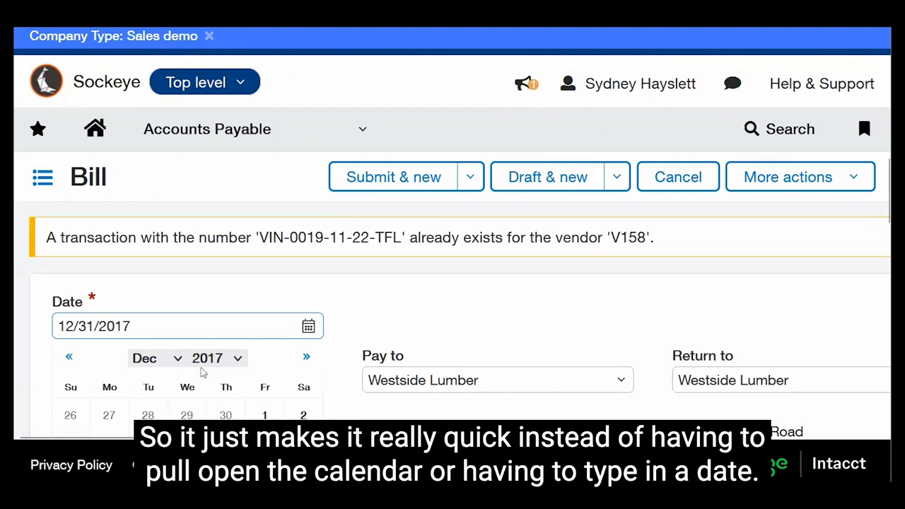
click(177, 326)
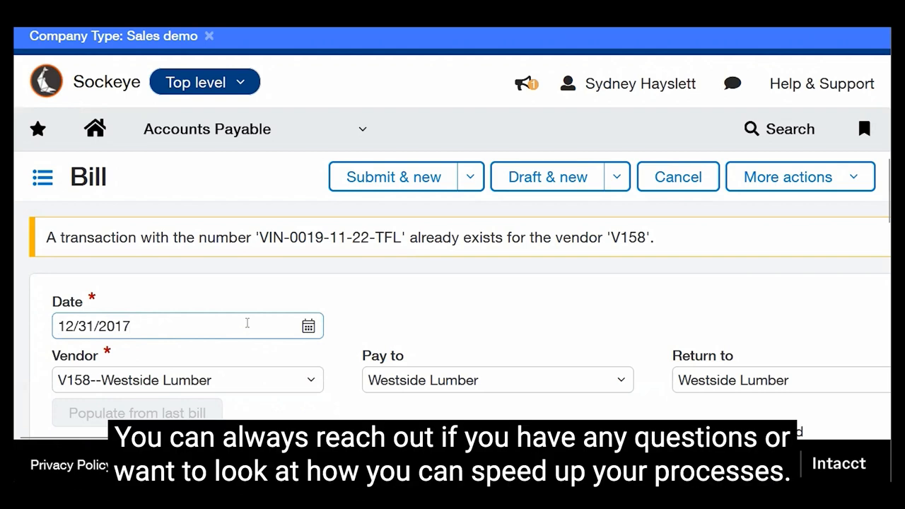
click(131, 326)
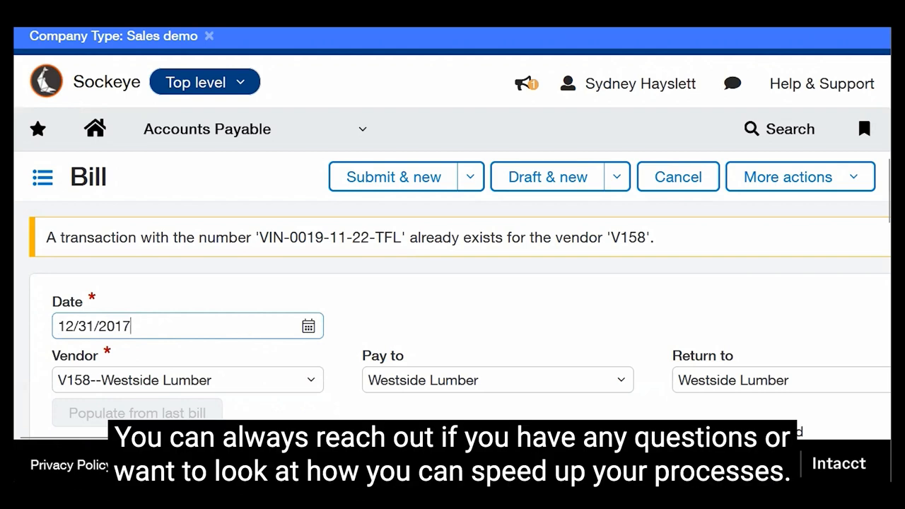